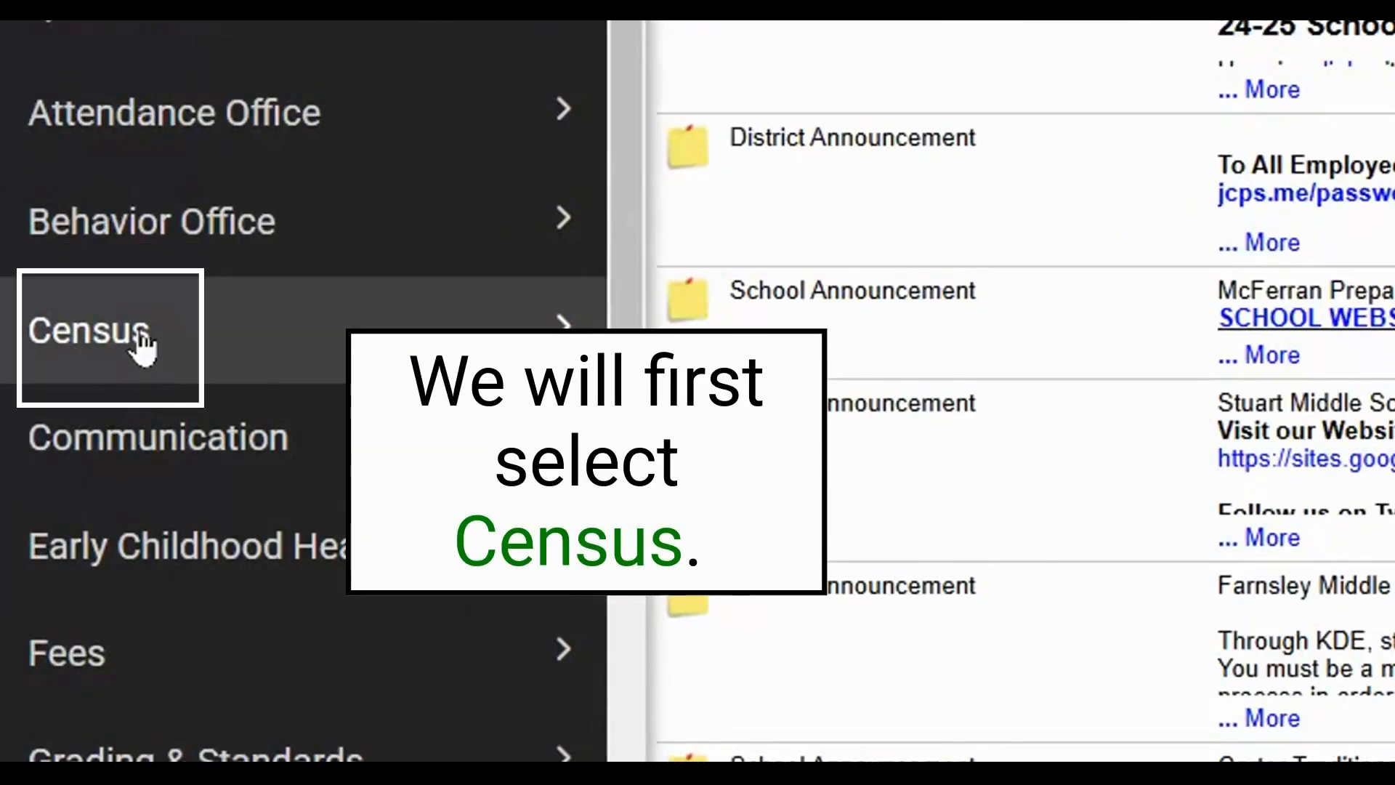
Launch the Census Wizard from the Census area's Households section
left_click(88, 328)
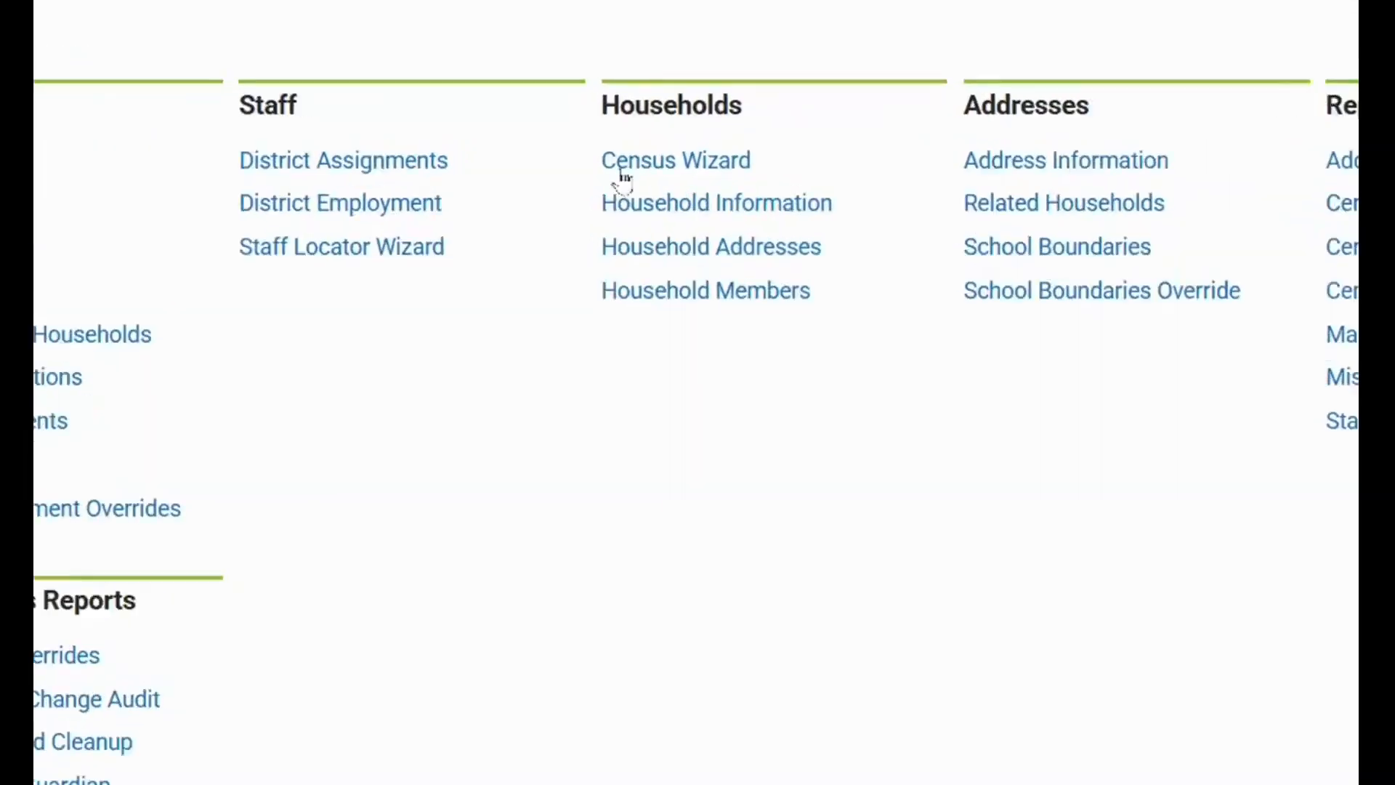
left_click(674, 159)
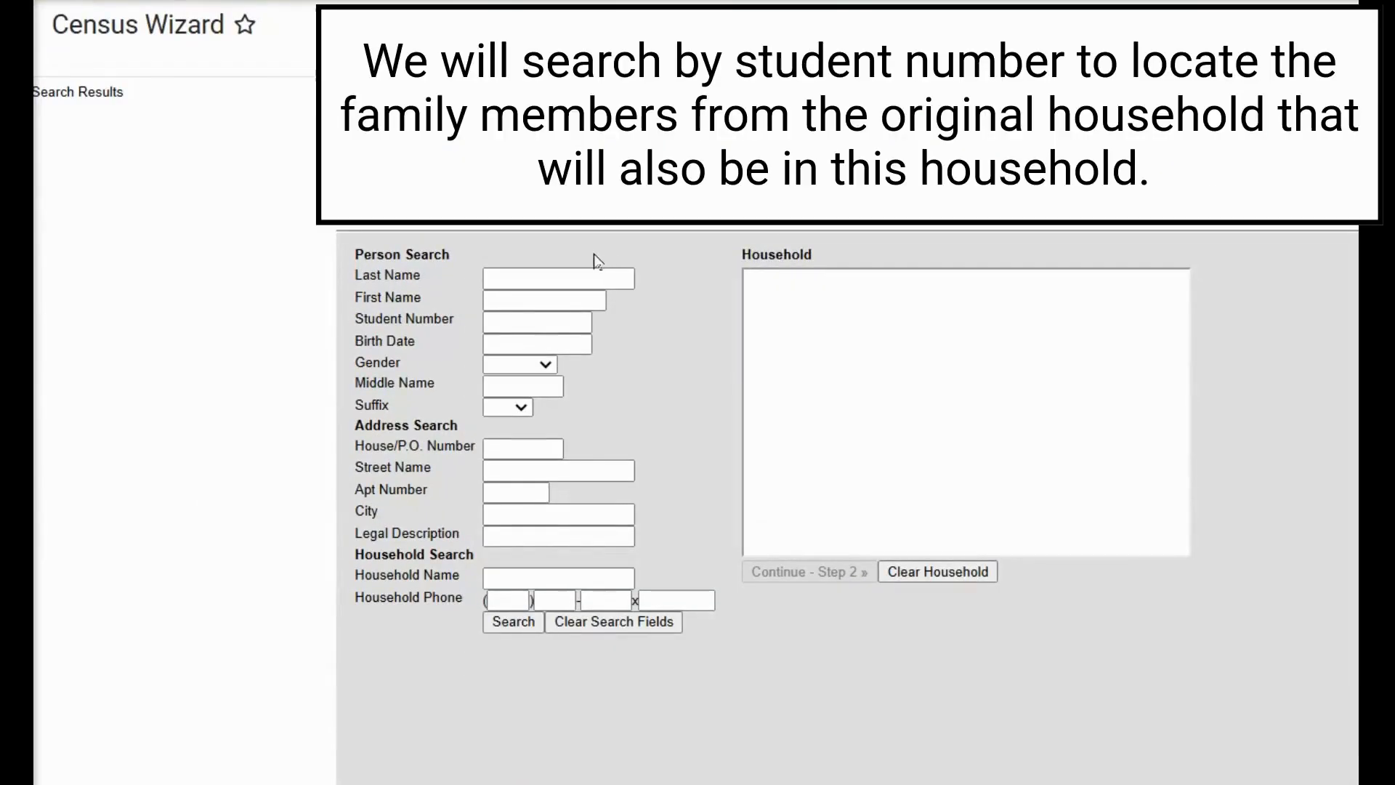
left_click(536, 321)
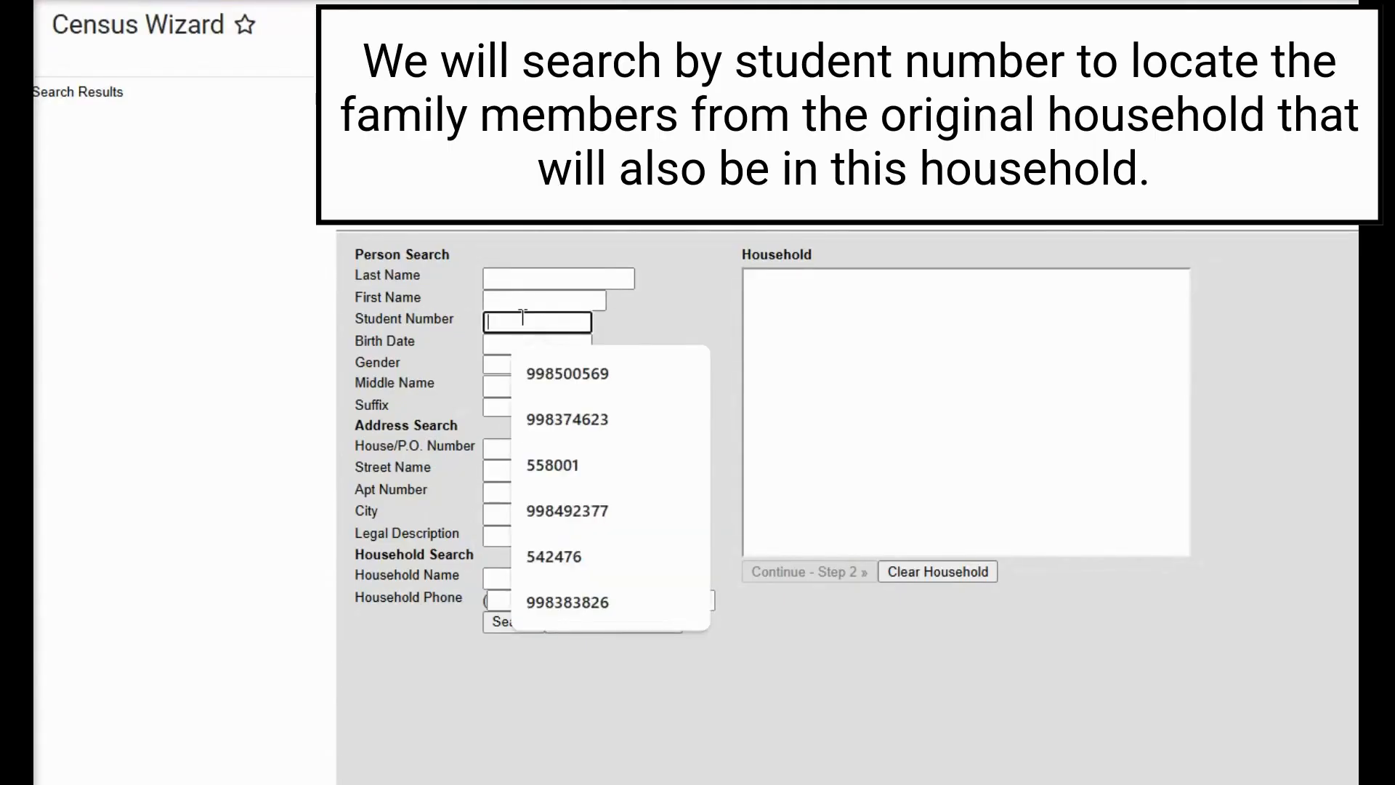
type("998414636")
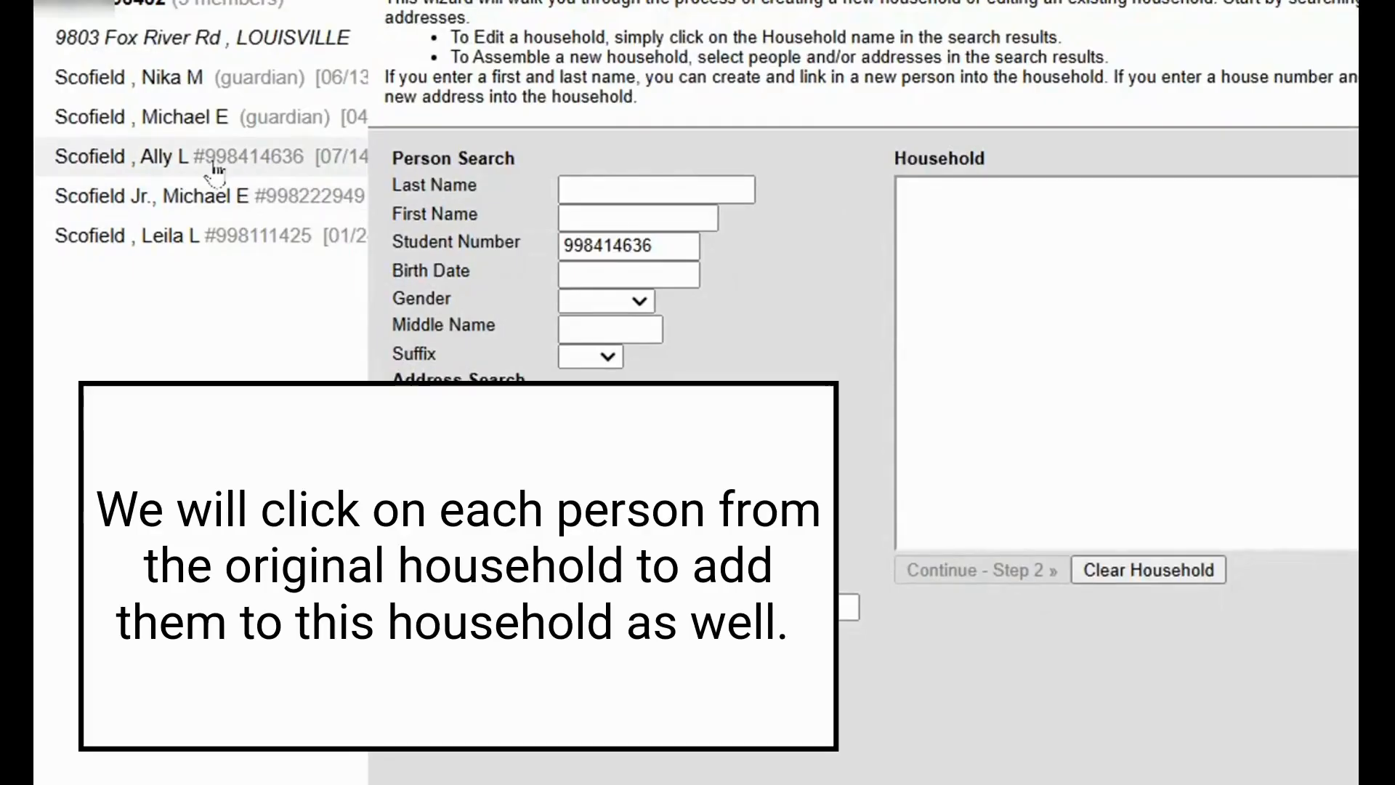
Add the father, son and older daughter from the search results to the new household
left_click(147, 116)
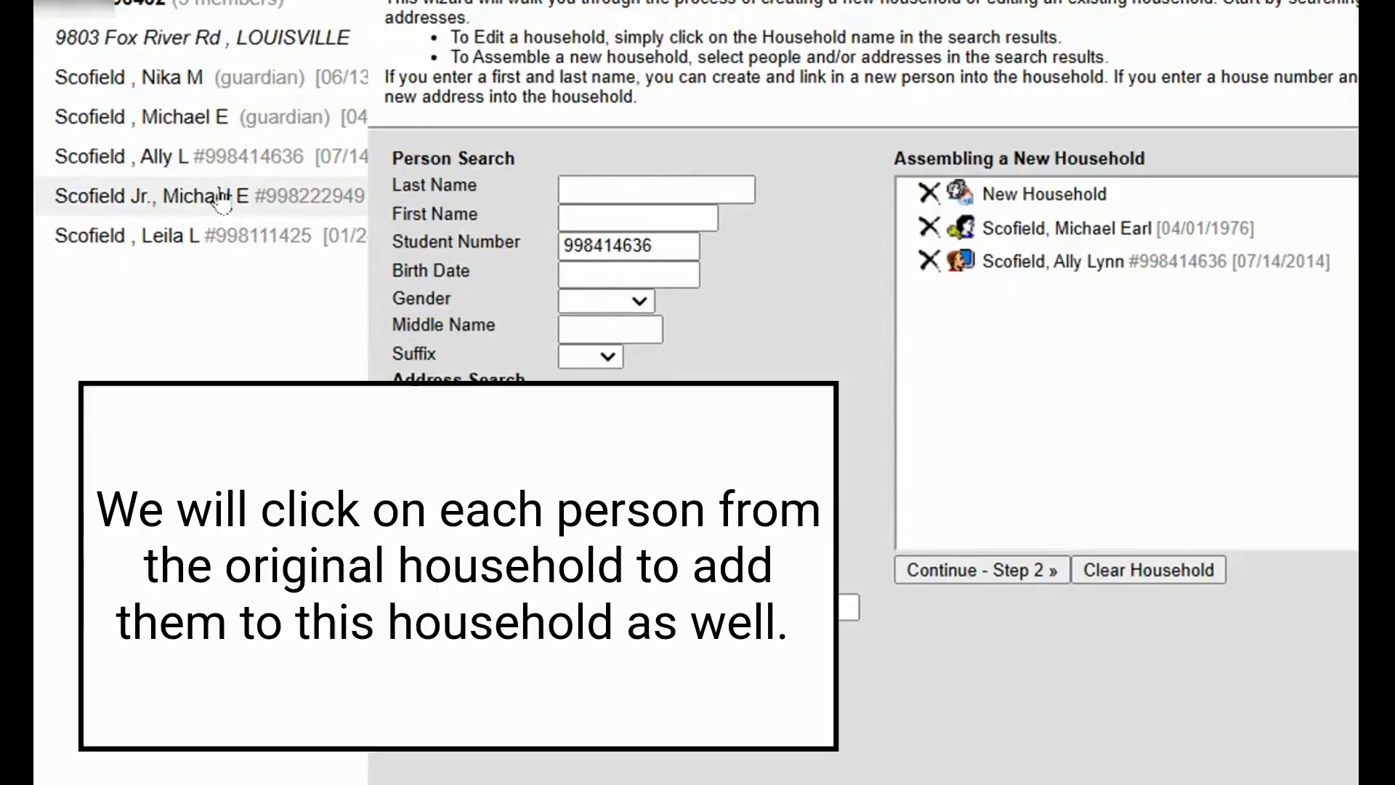
left_click(178, 197)
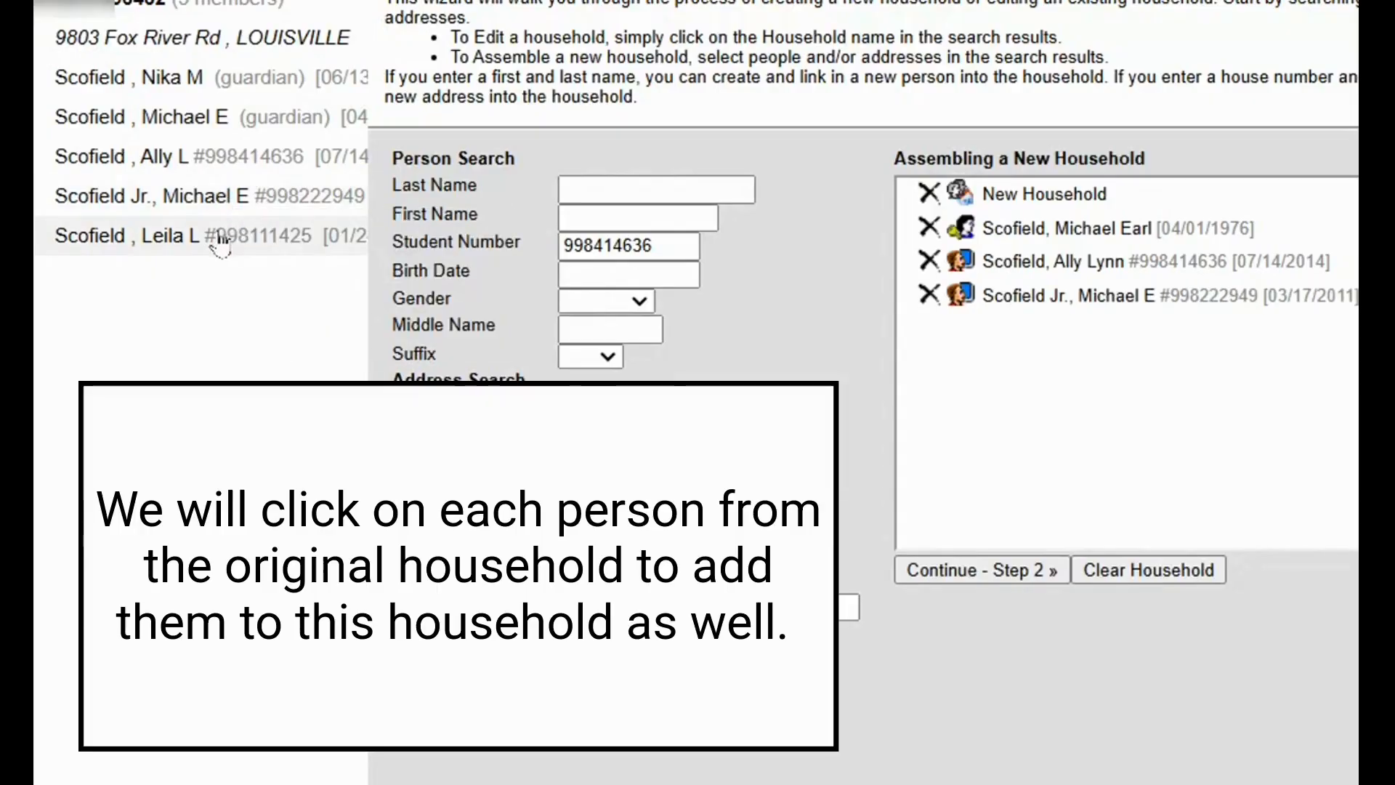
left_click(205, 234)
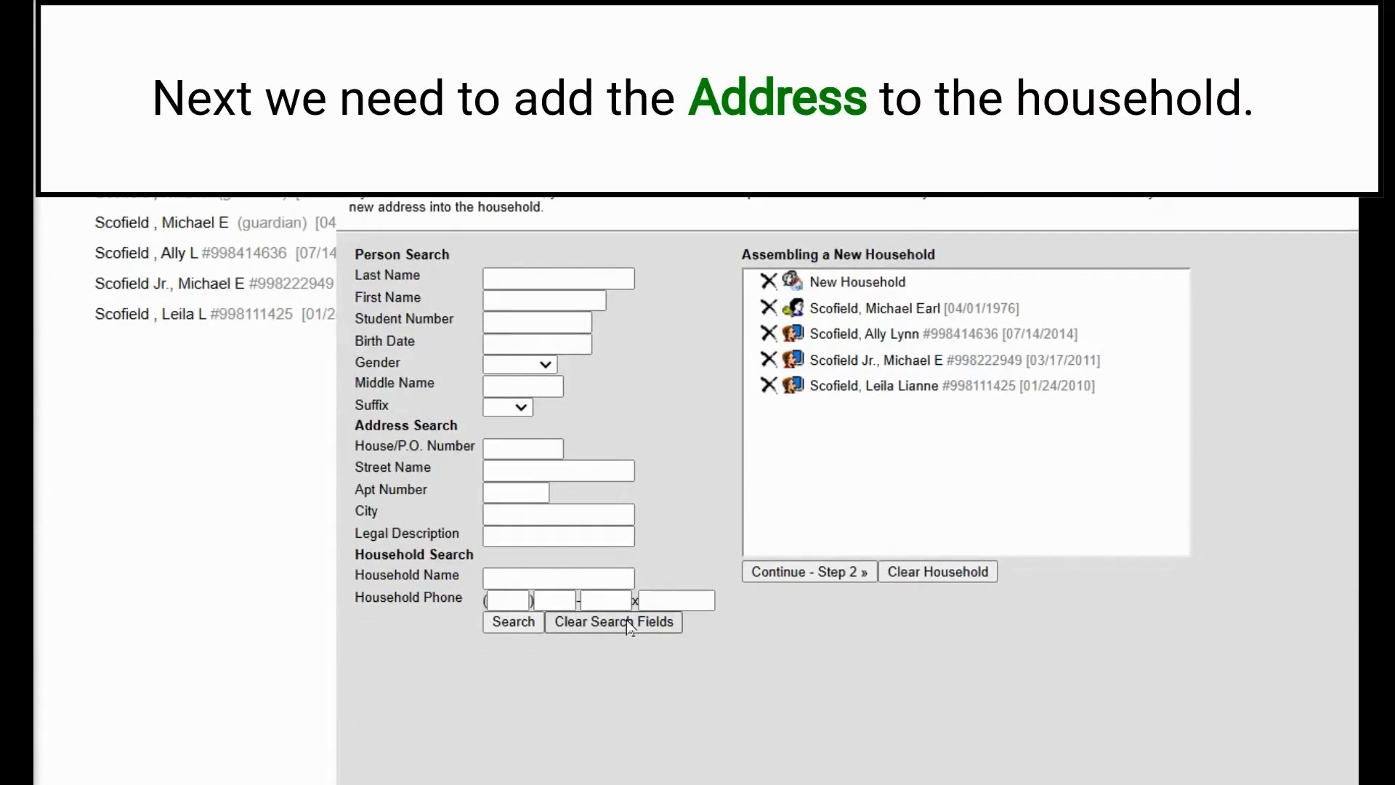
left_click(523, 447)
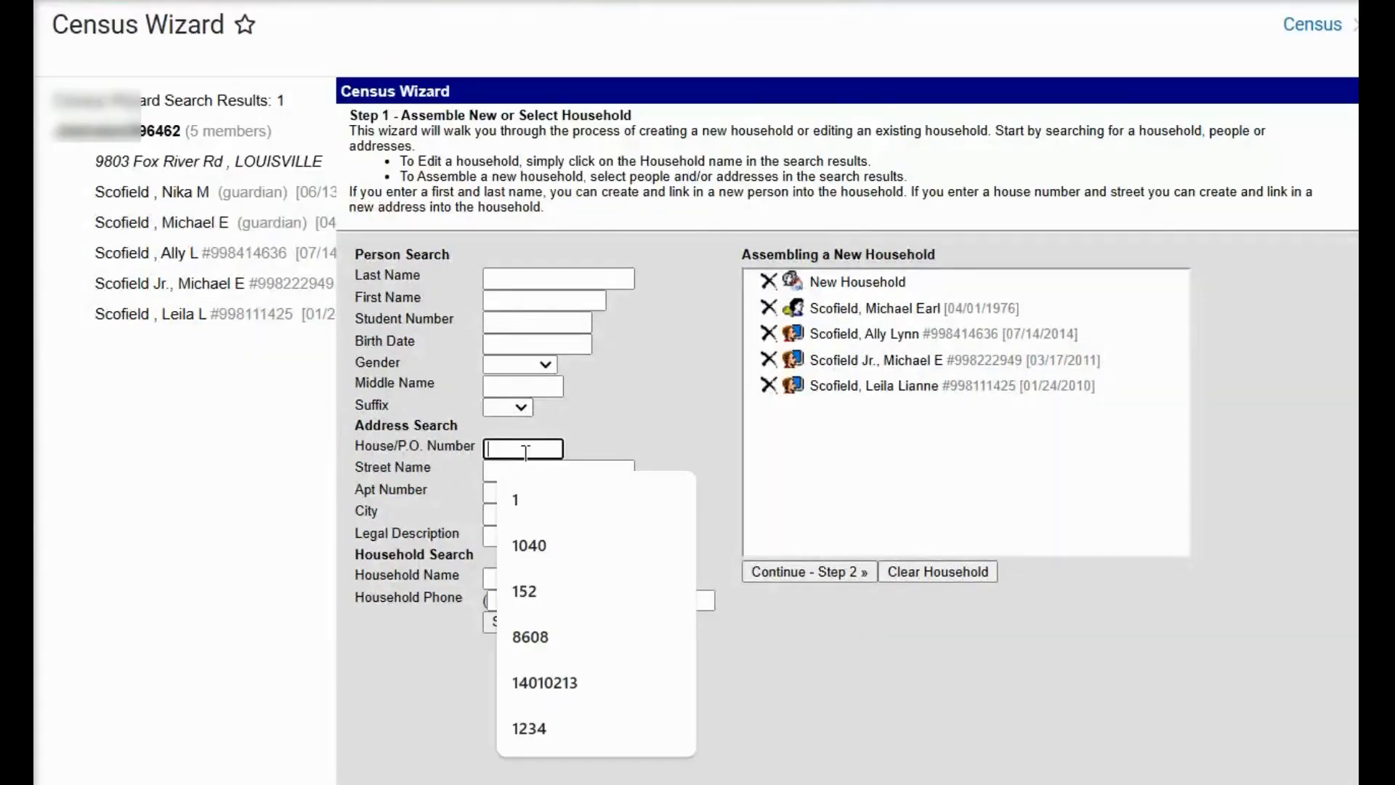
type("400")
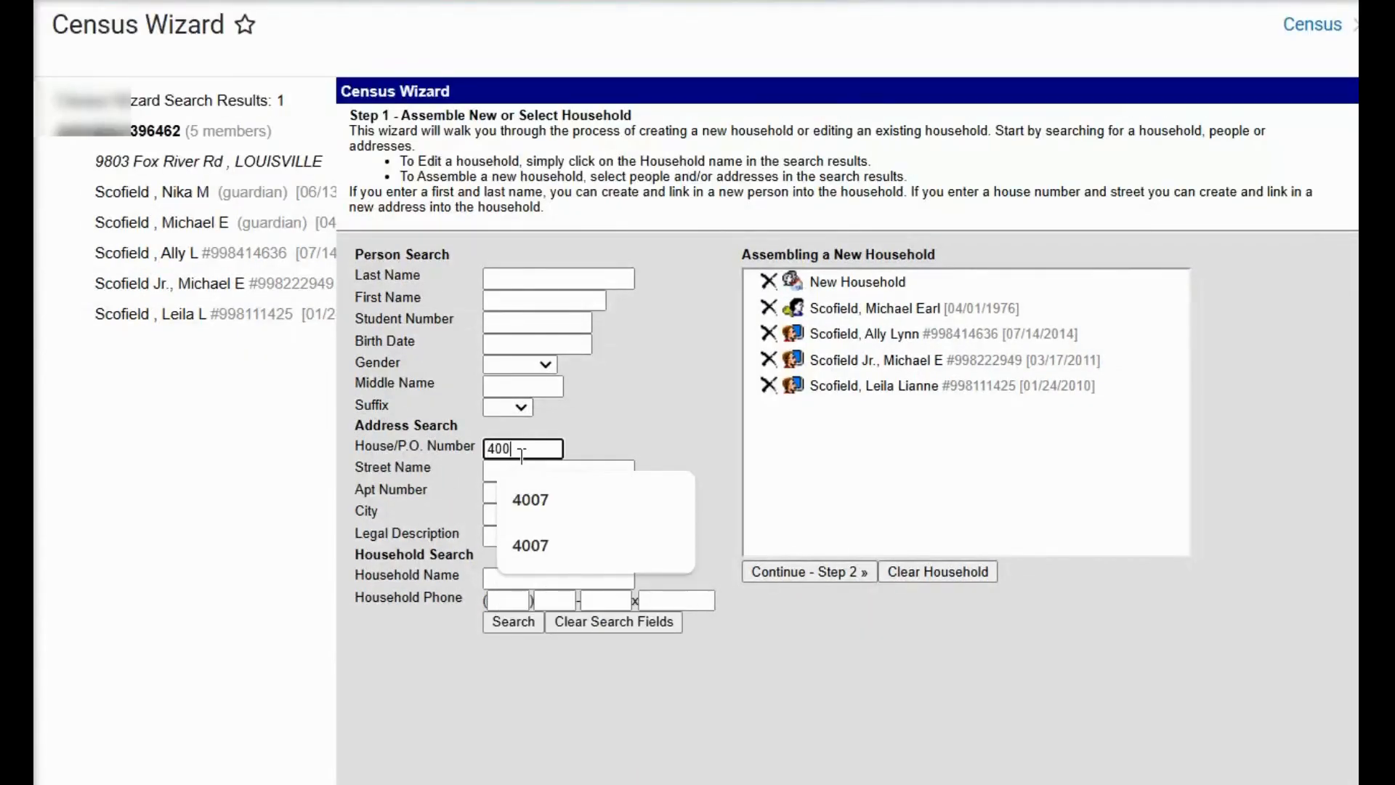
type("alton")
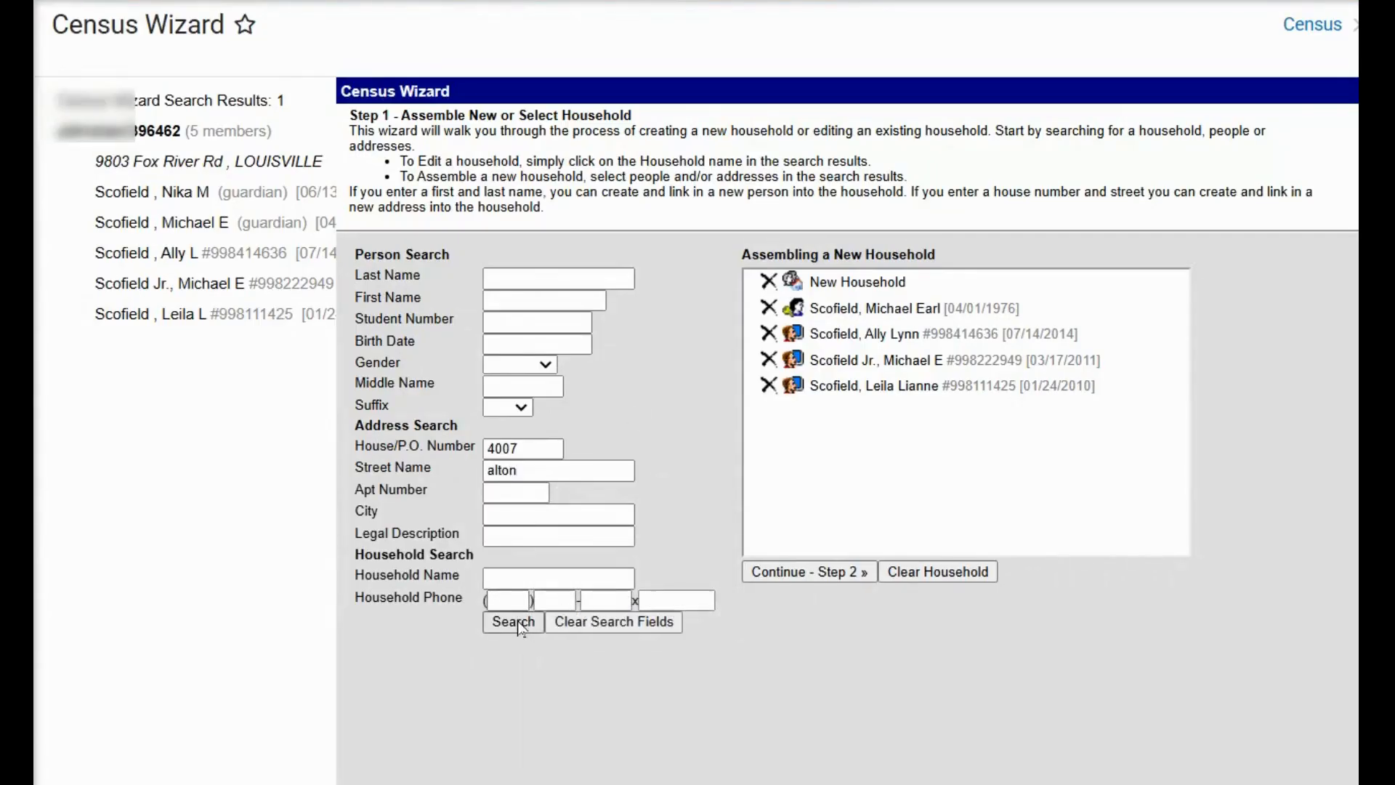
left_click(512, 622)
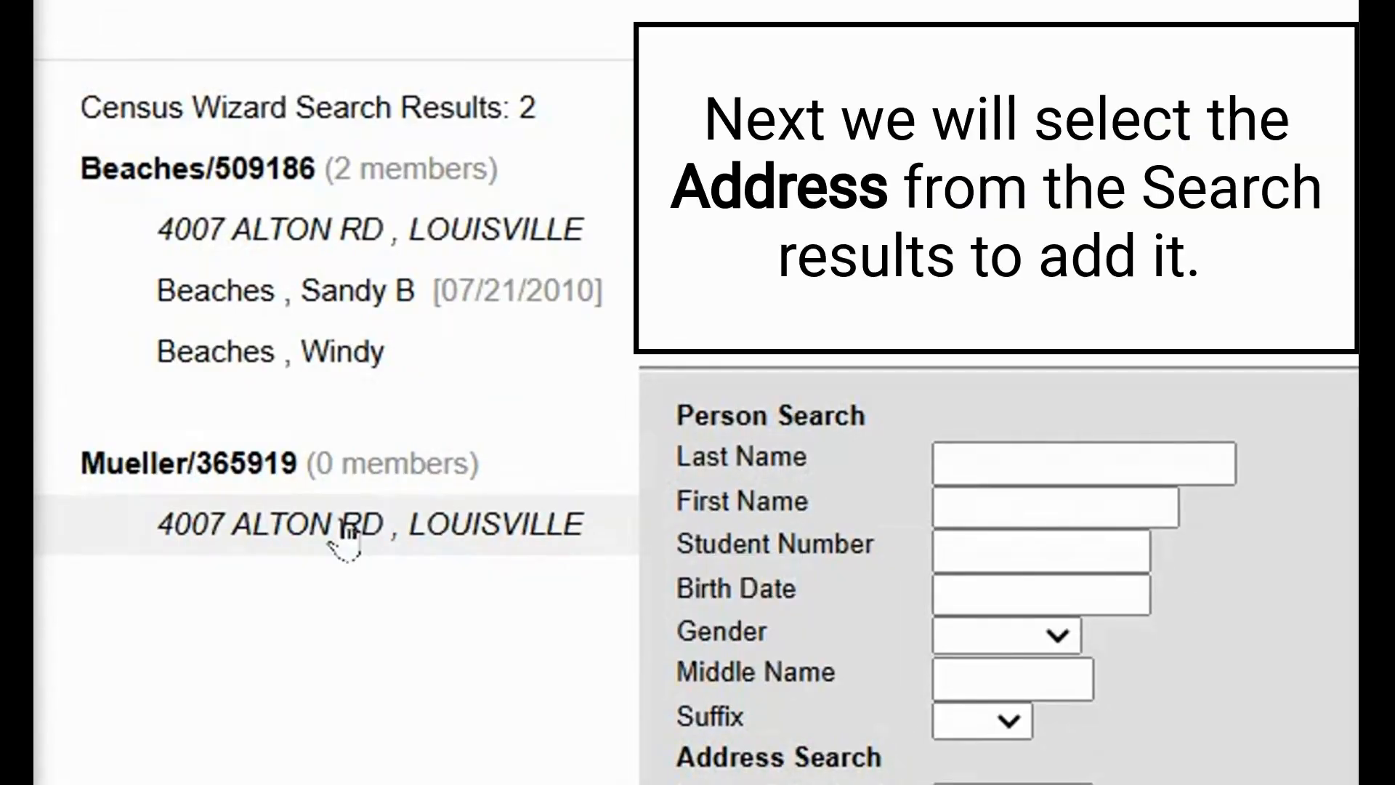
left_click(321, 523)
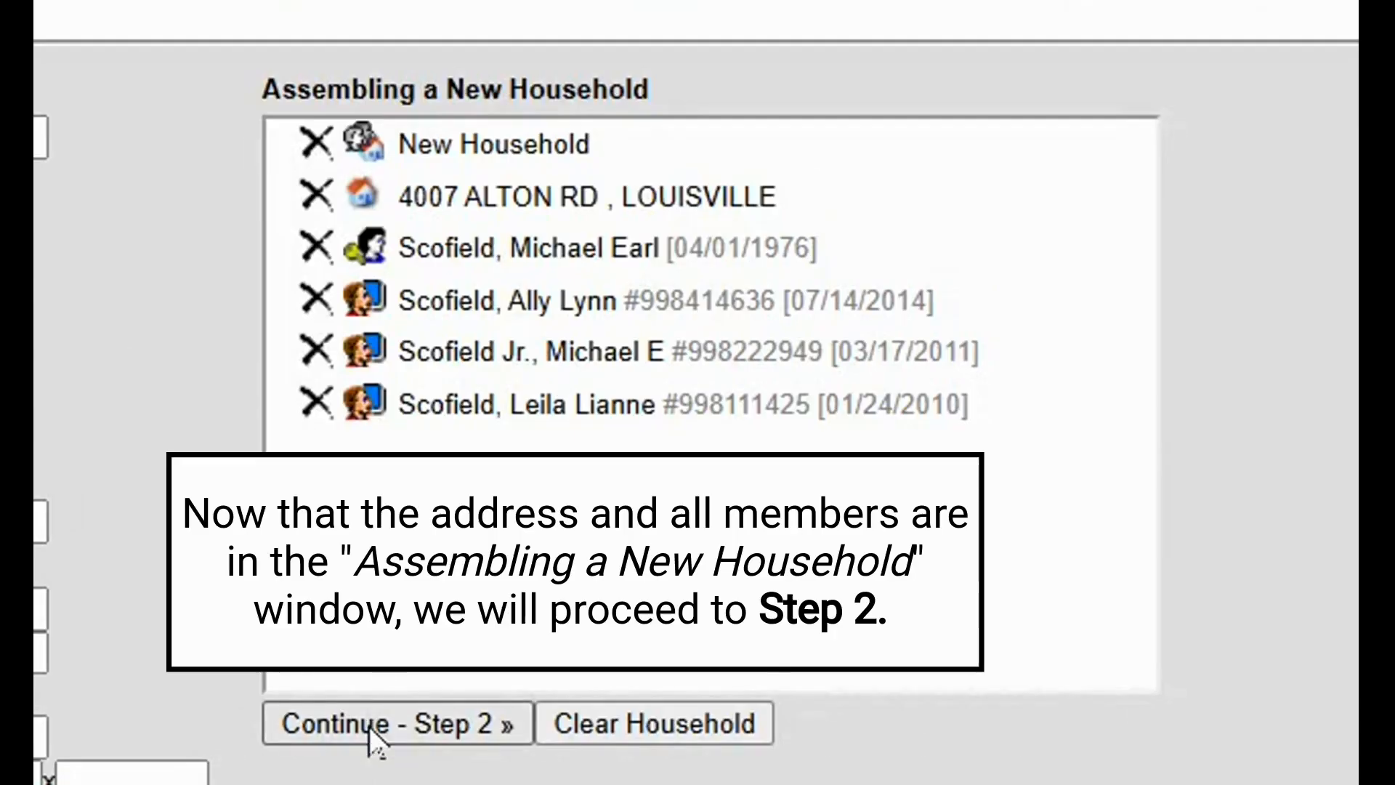
left_click(395, 722)
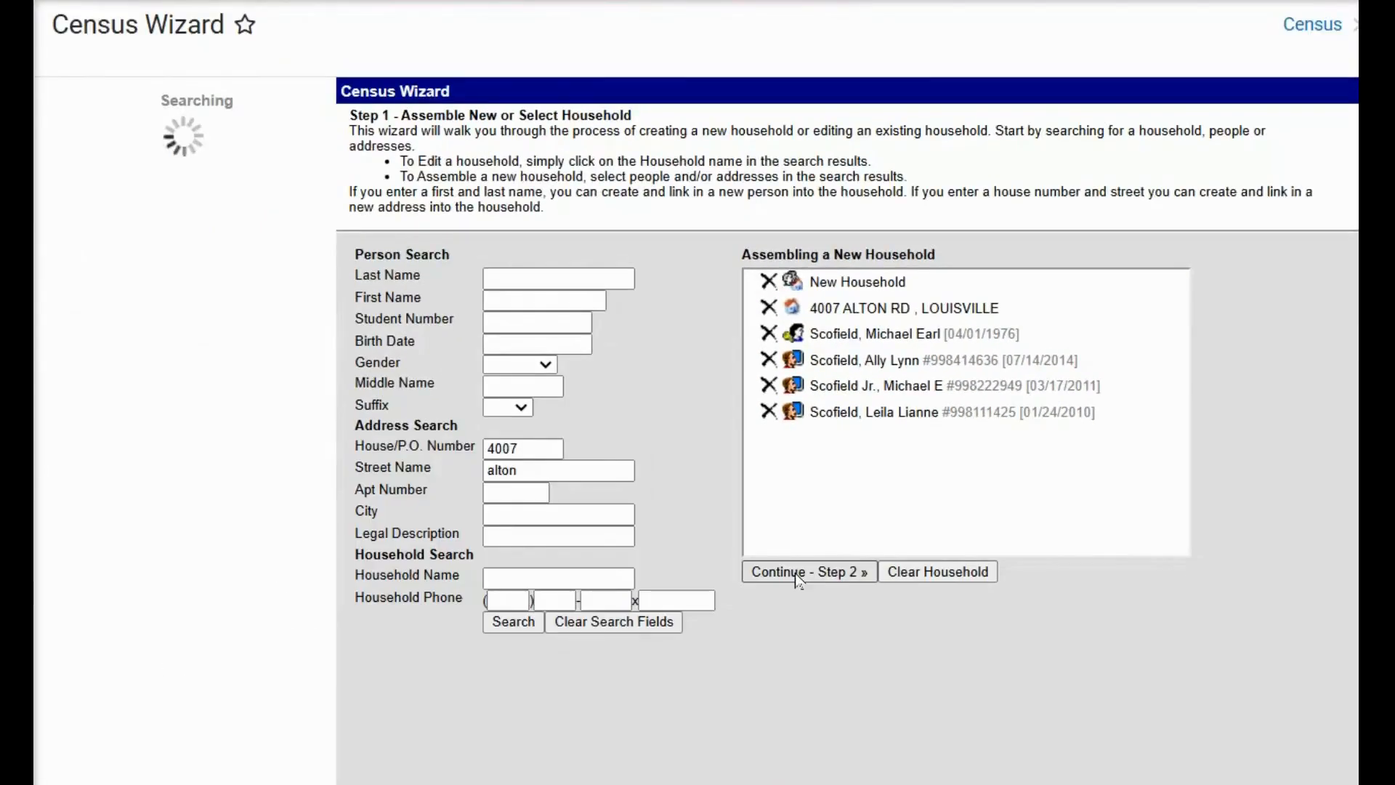
Name the household 'Scofield/' and enter a household phone with area code 502
left_click(806, 571)
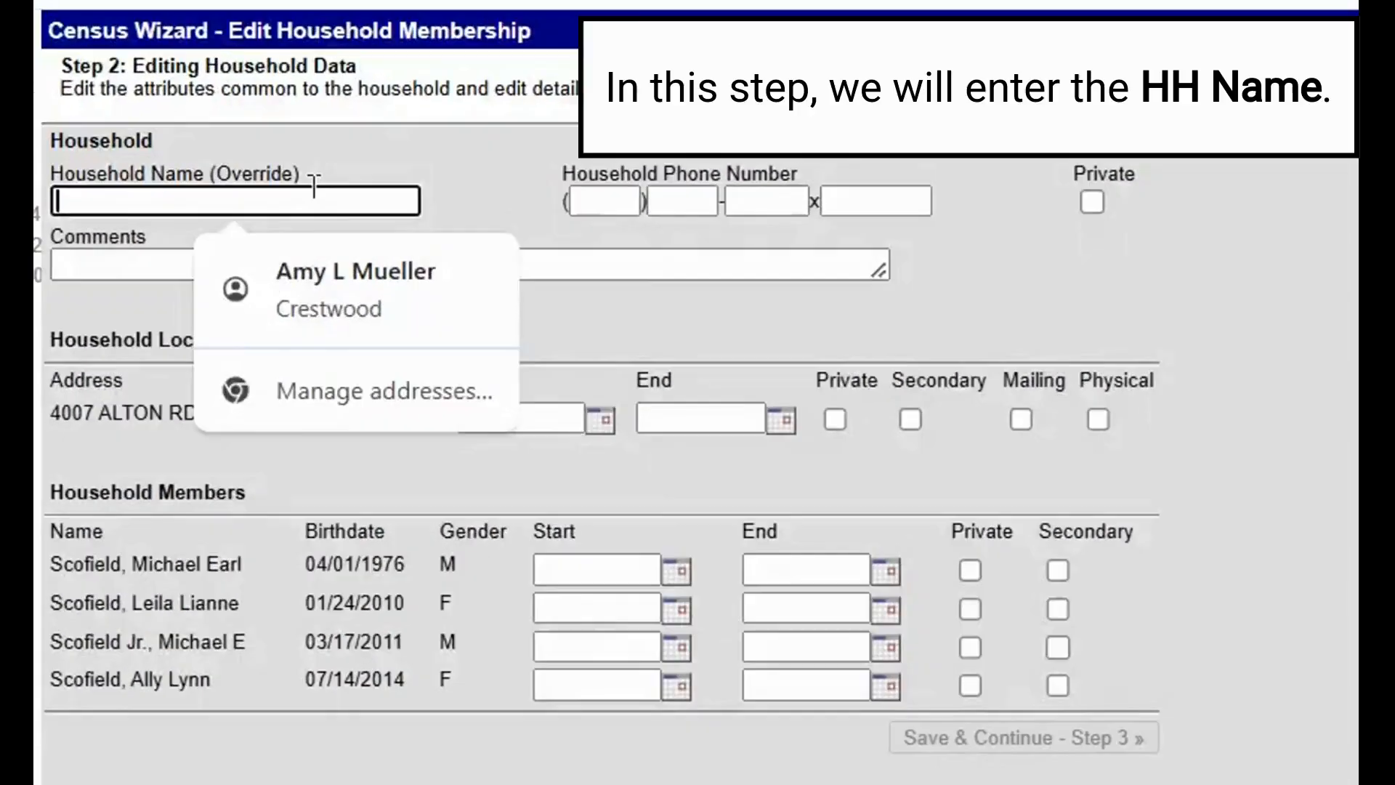
type("Scofield/")
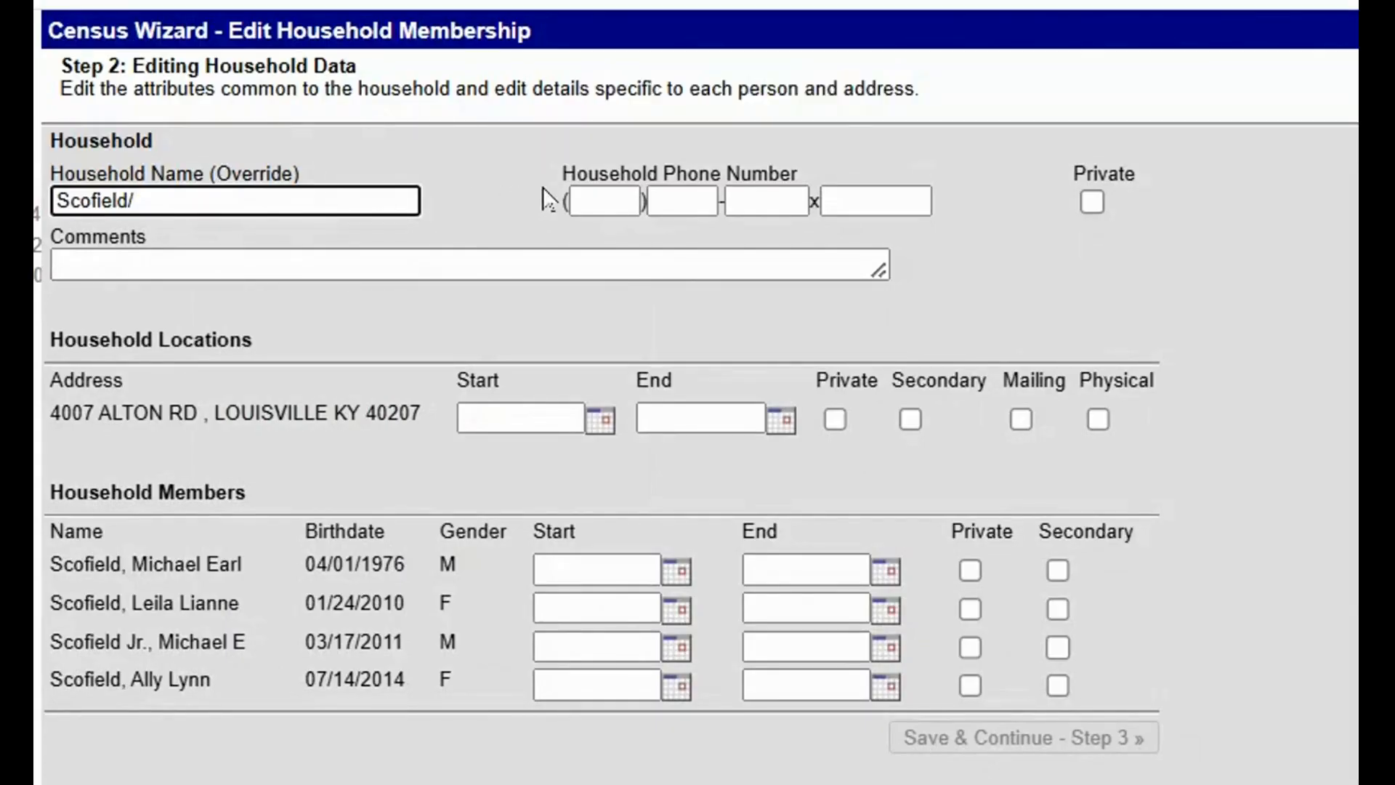
left_click(602, 201)
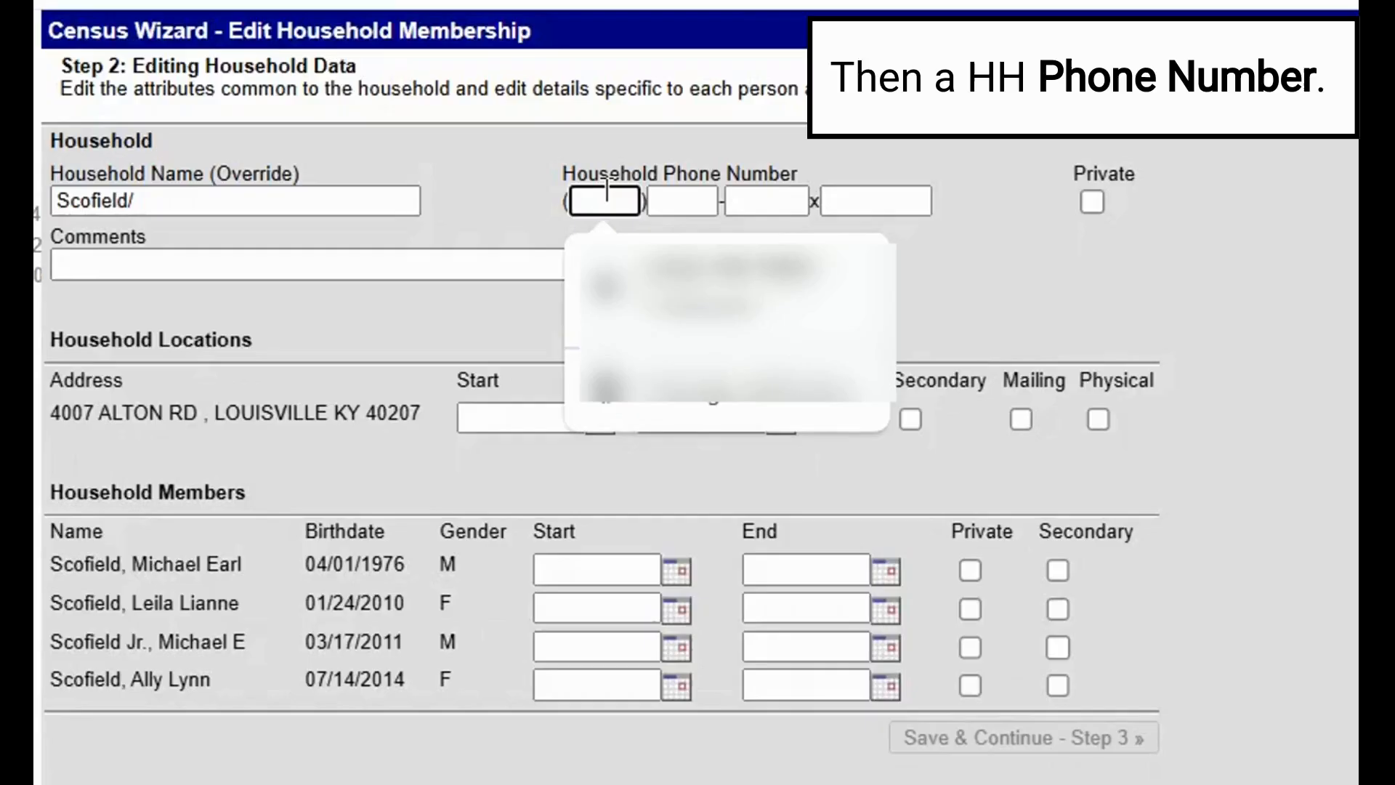
type("502")
left_click(682, 201)
type("767")
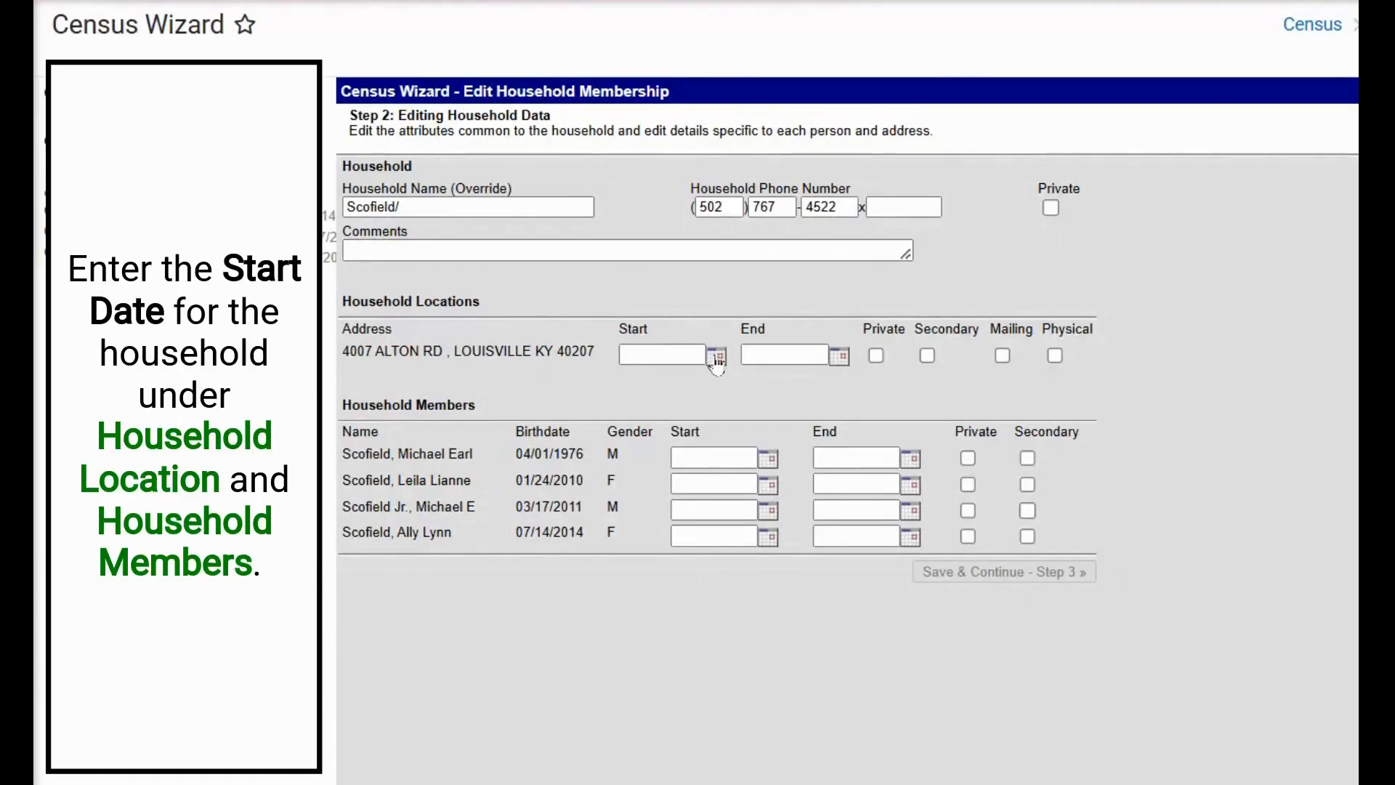
Set 02/17/2025 as the start date for the Alton Rd location and each member
left_click(717, 356)
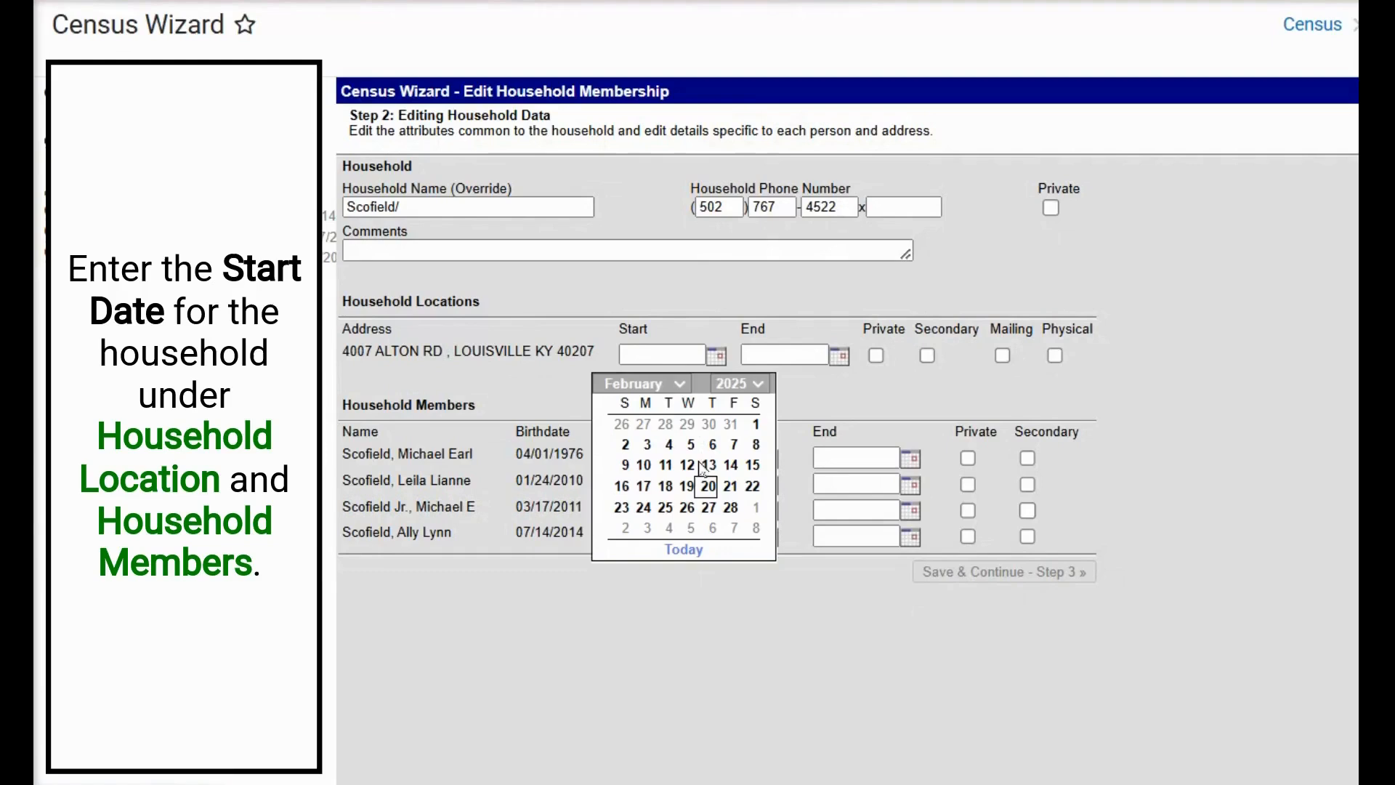
left_click(684, 486)
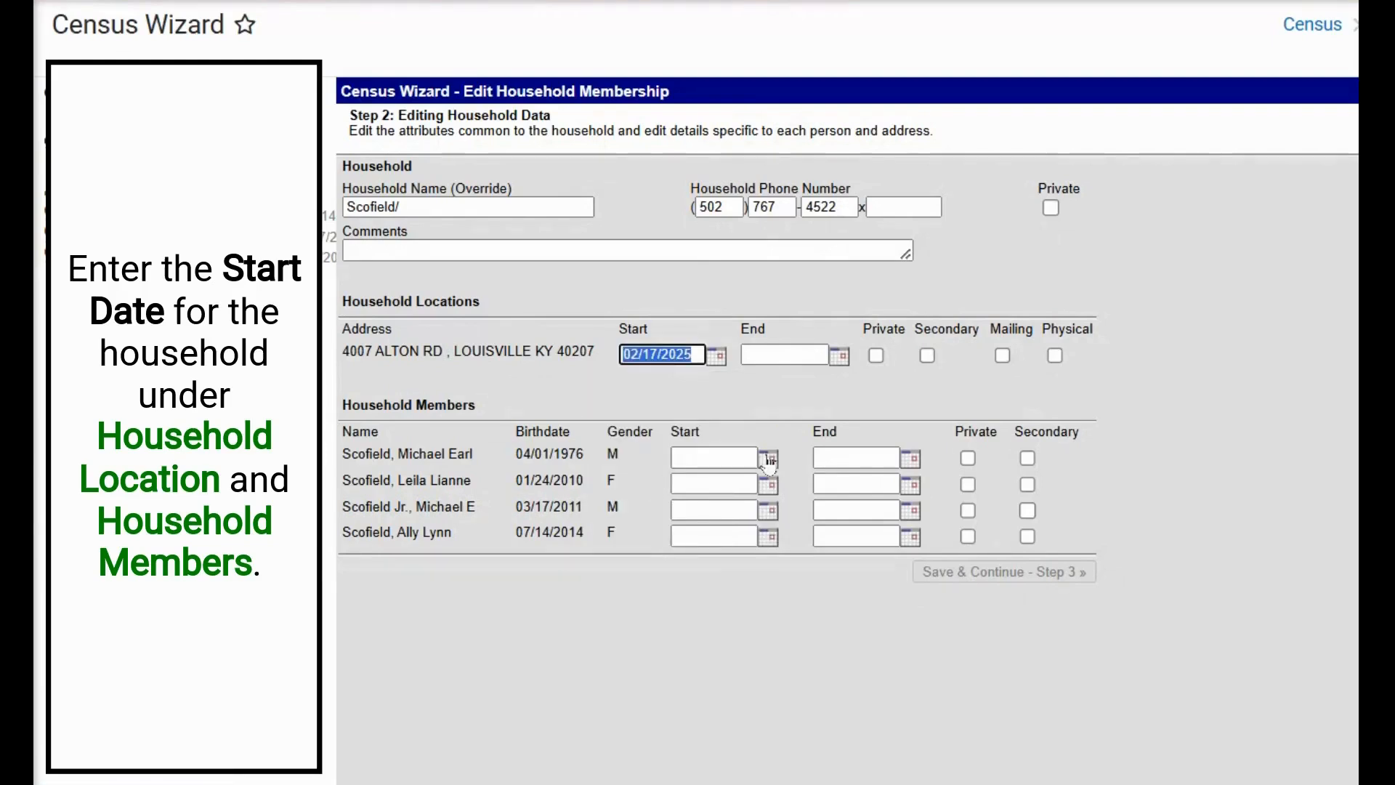
left_click(768, 456)
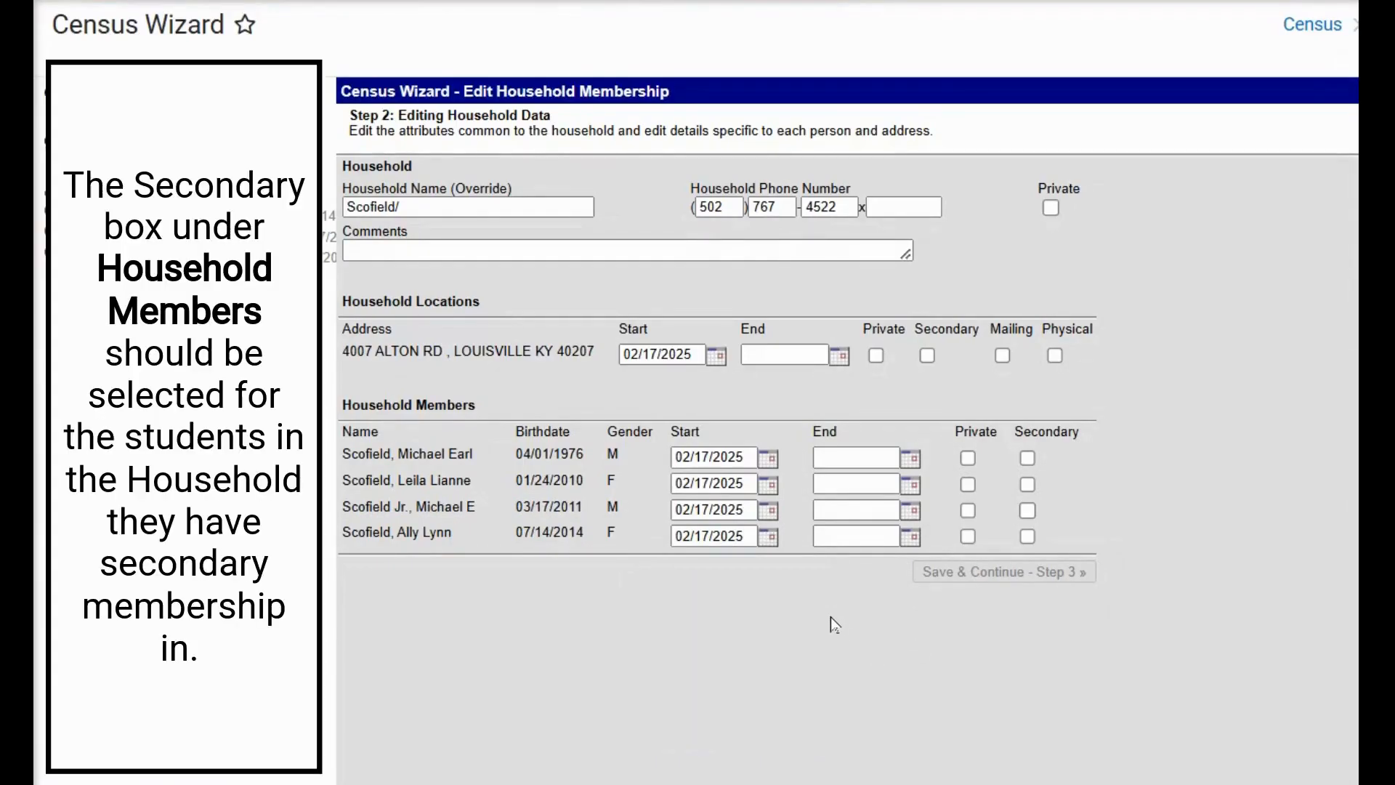
mouse_move(827, 615)
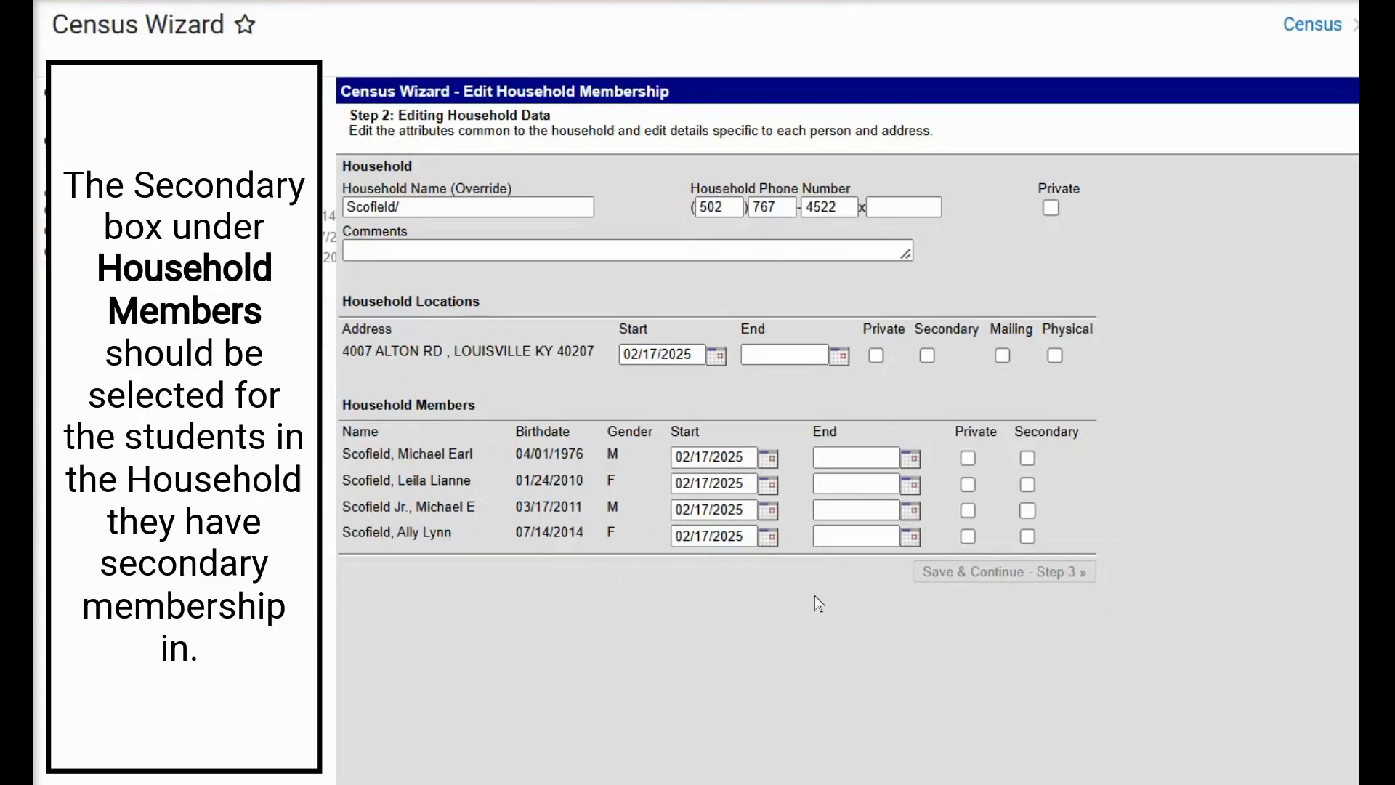
mouse_move(817, 587)
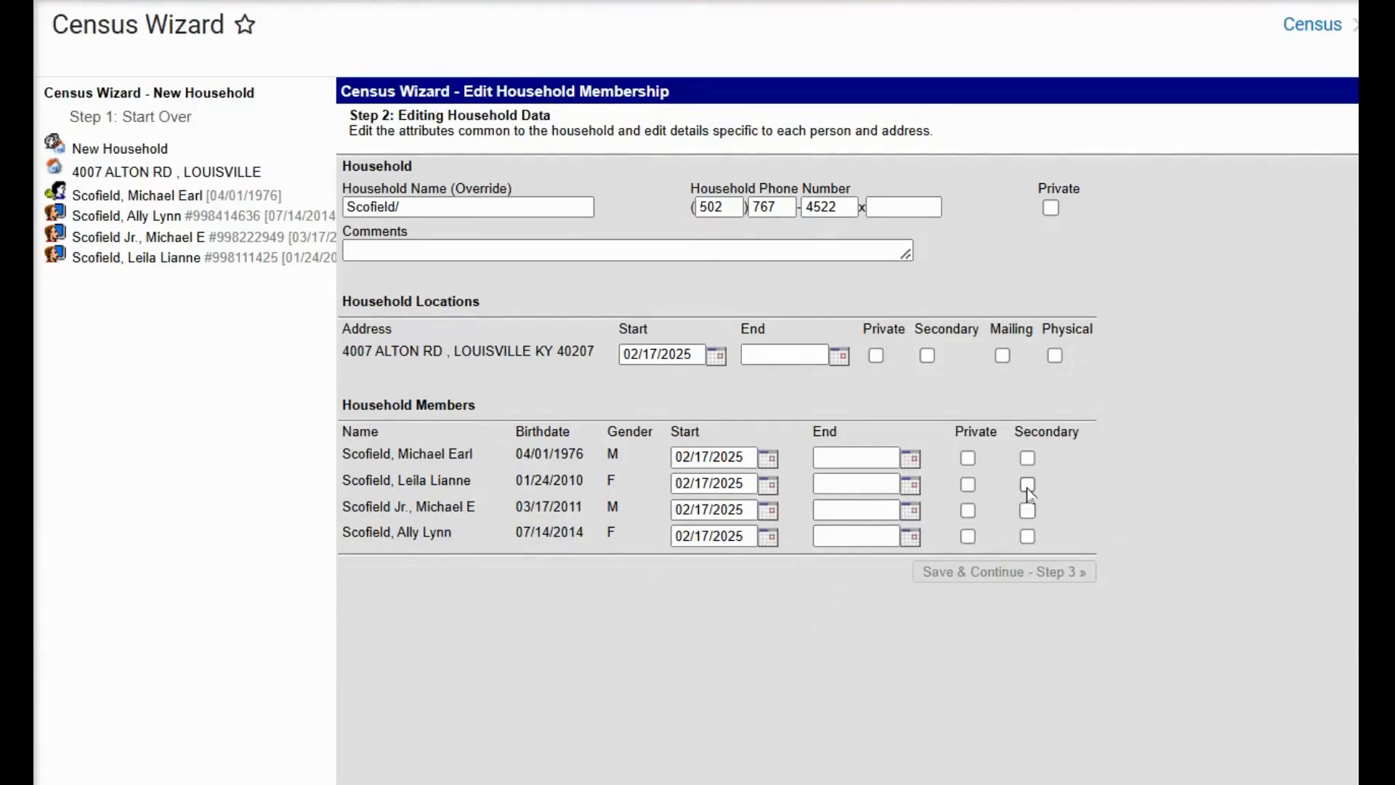
left_click(1027, 484)
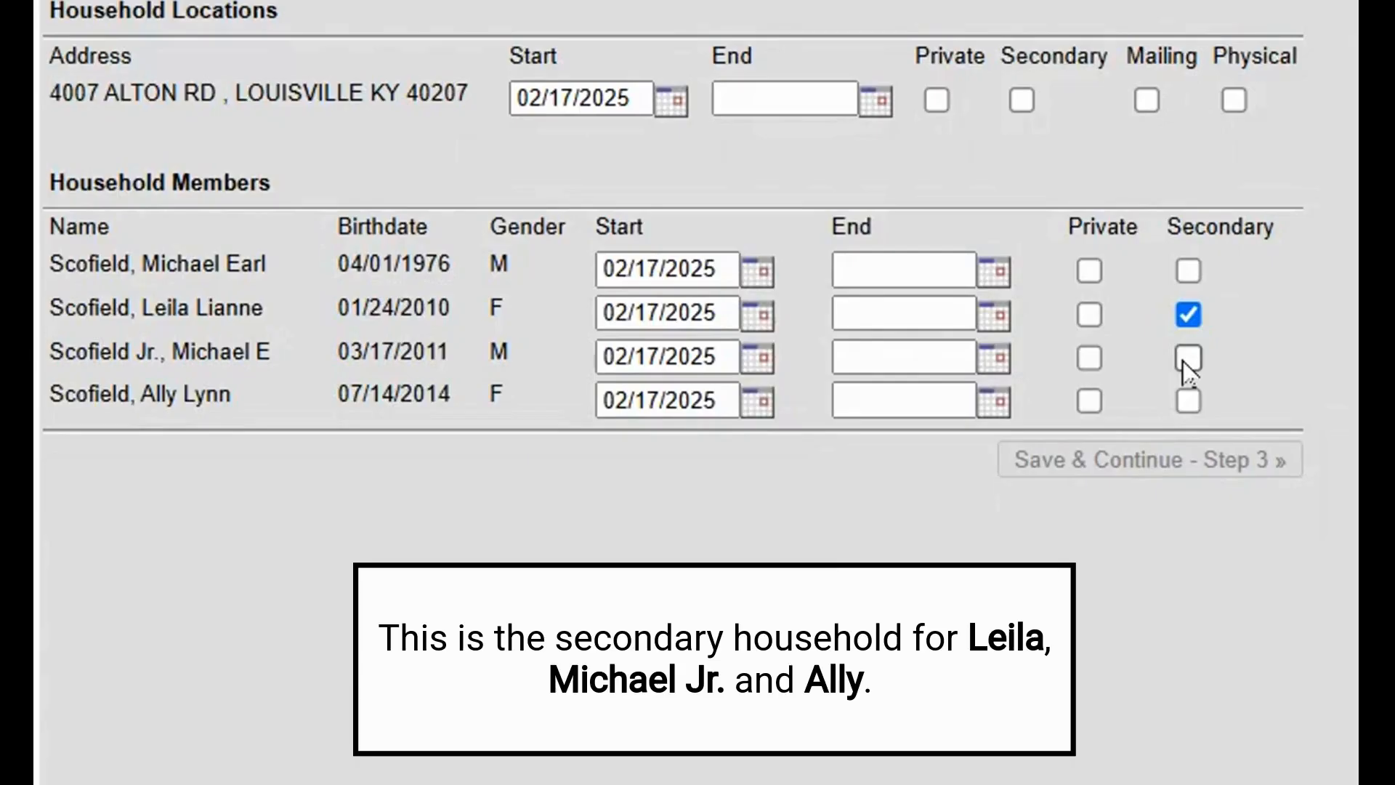
left_click(1187, 357)
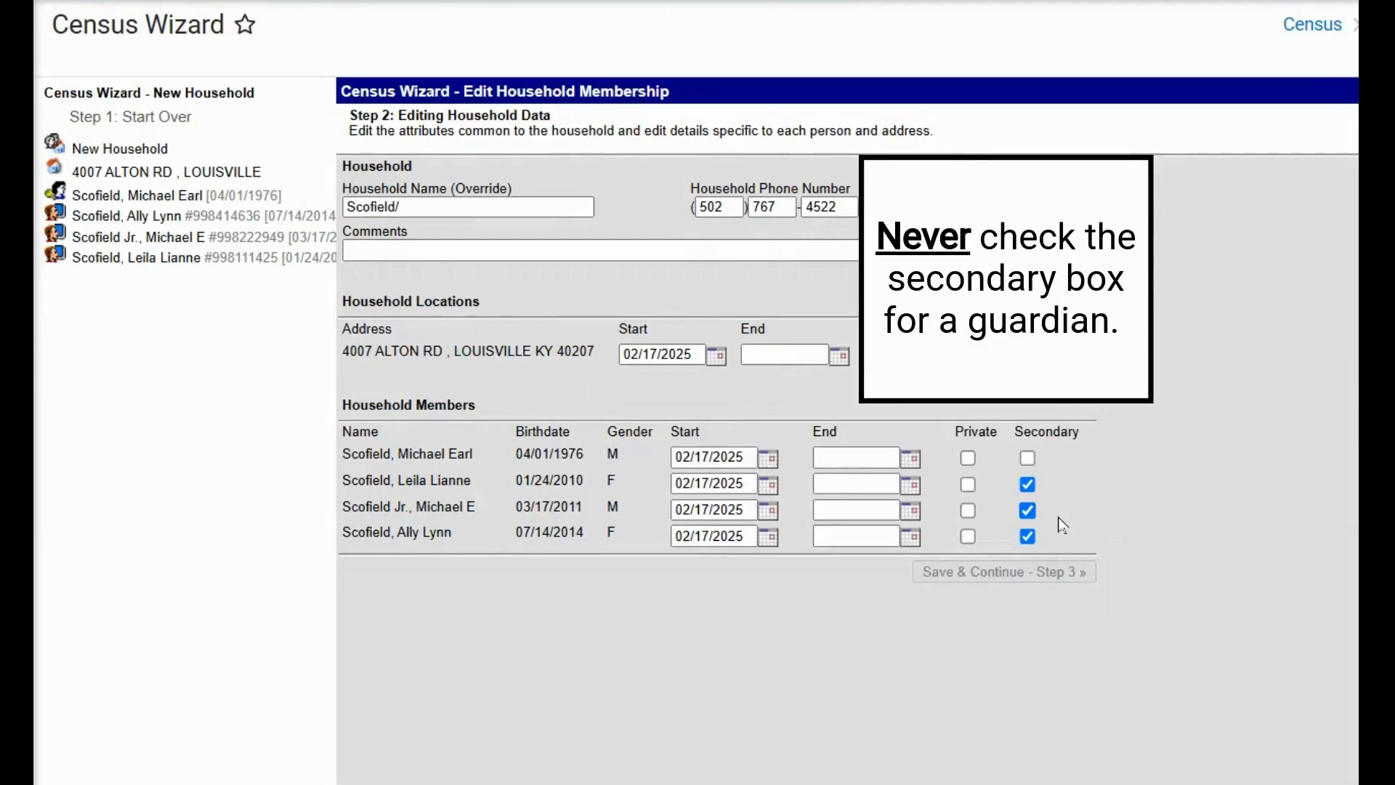
mouse_move(1067, 520)
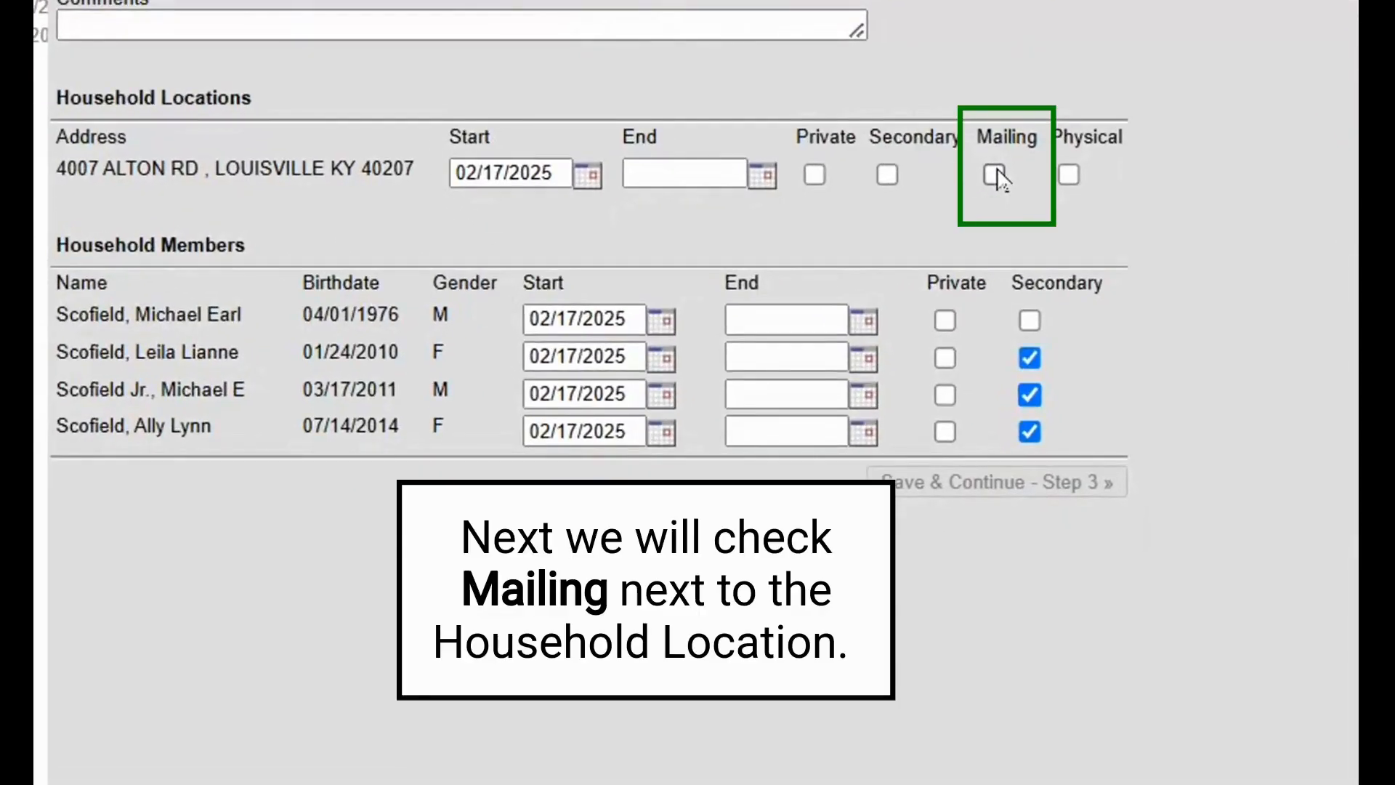
left_click(993, 175)
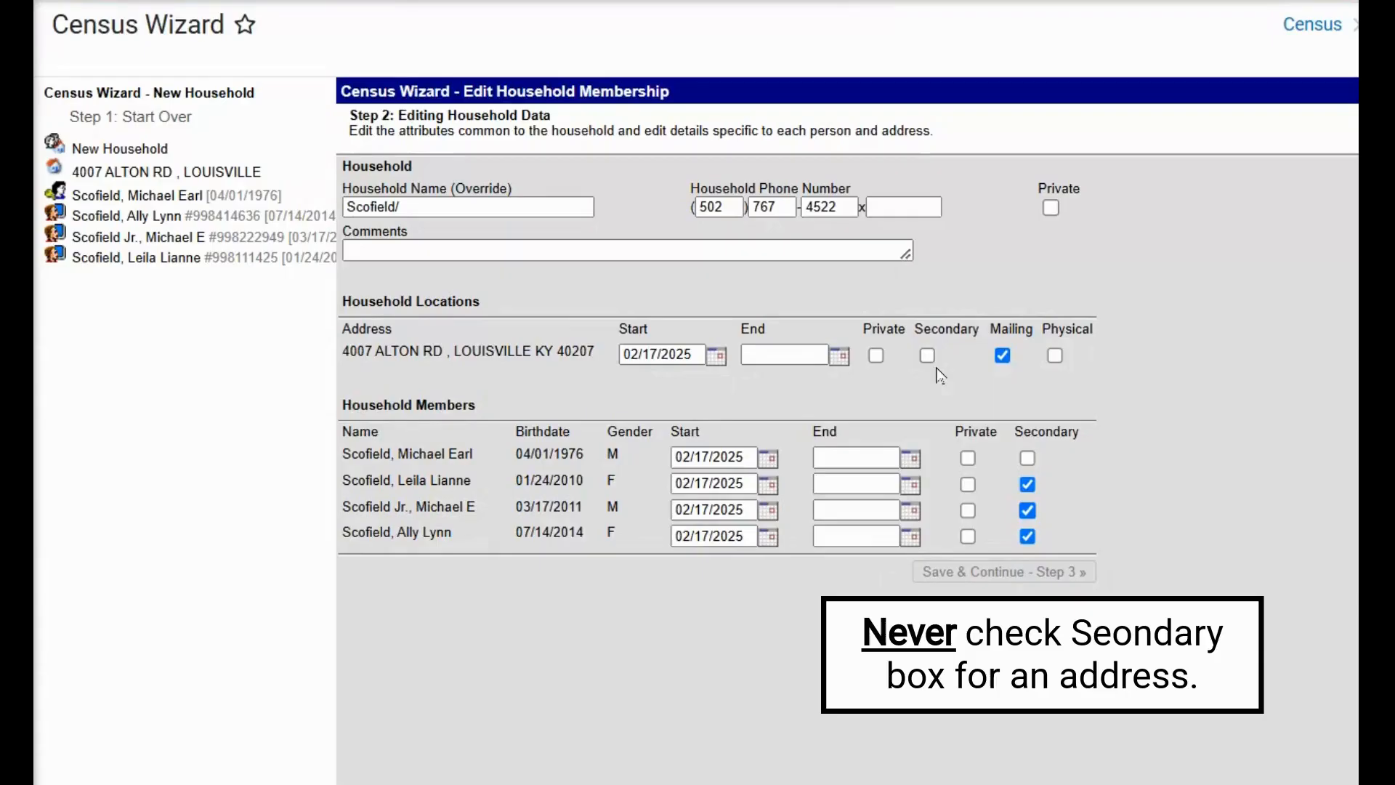
mouse_move(1031, 393)
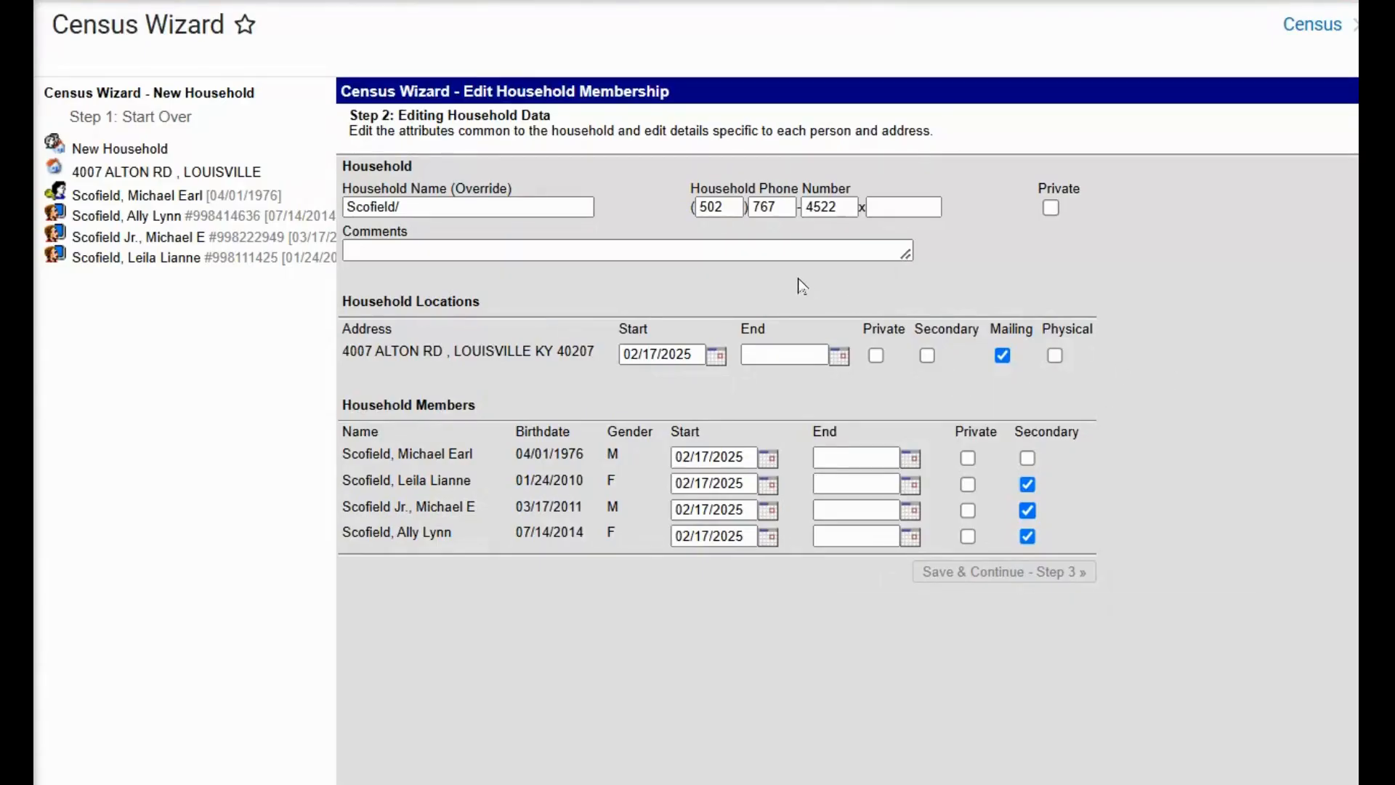
left_click(623, 250)
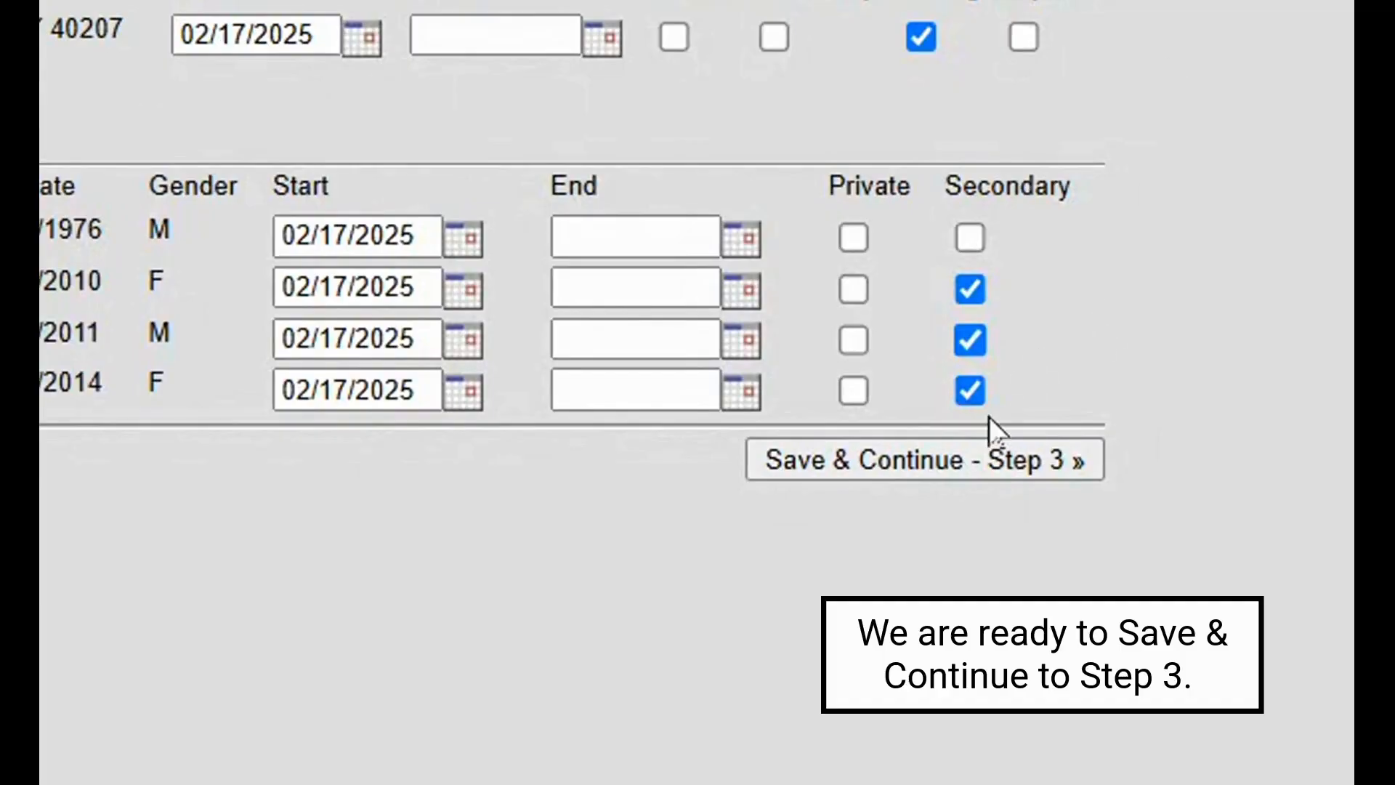
left_click(923, 459)
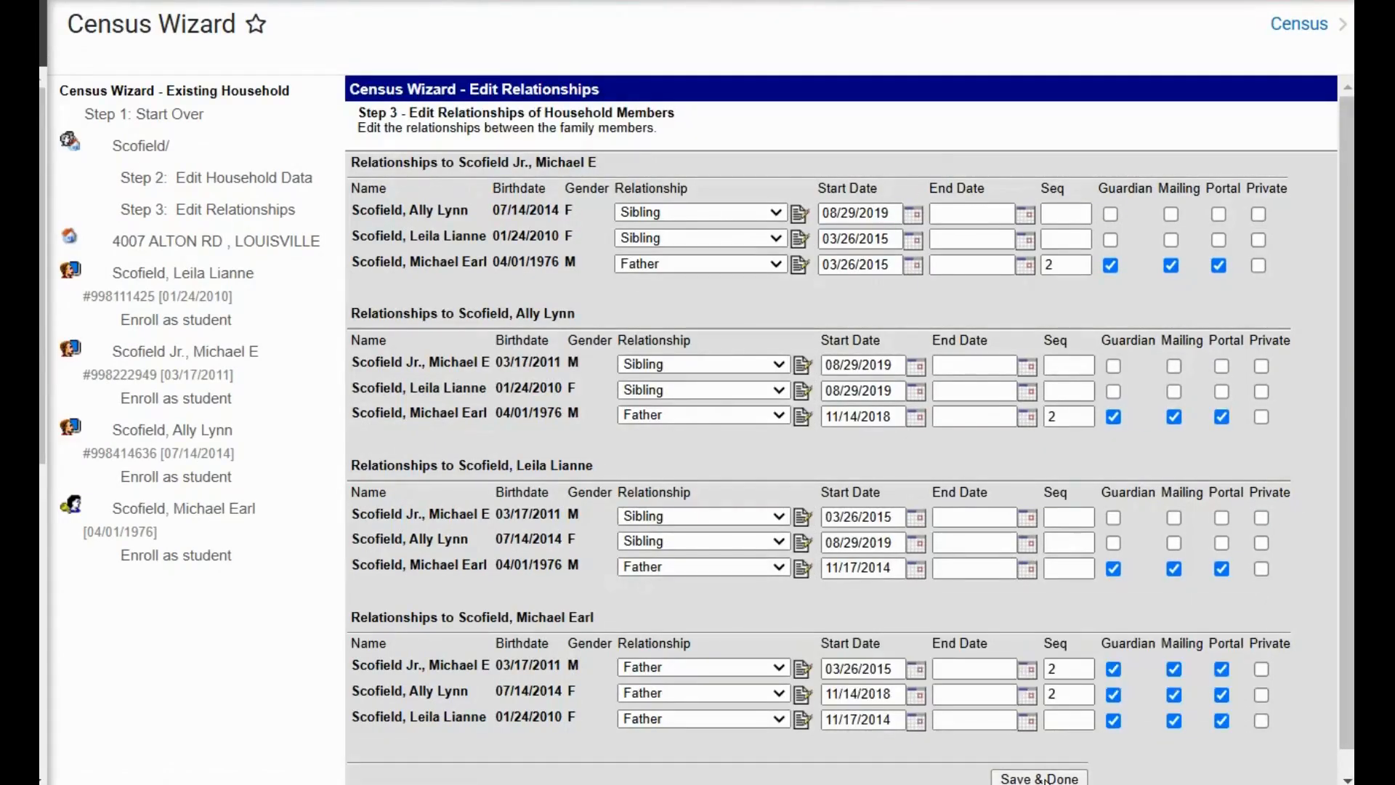
Keep the existing sibling and father relationships with Save & Done
left_click(122, 58)
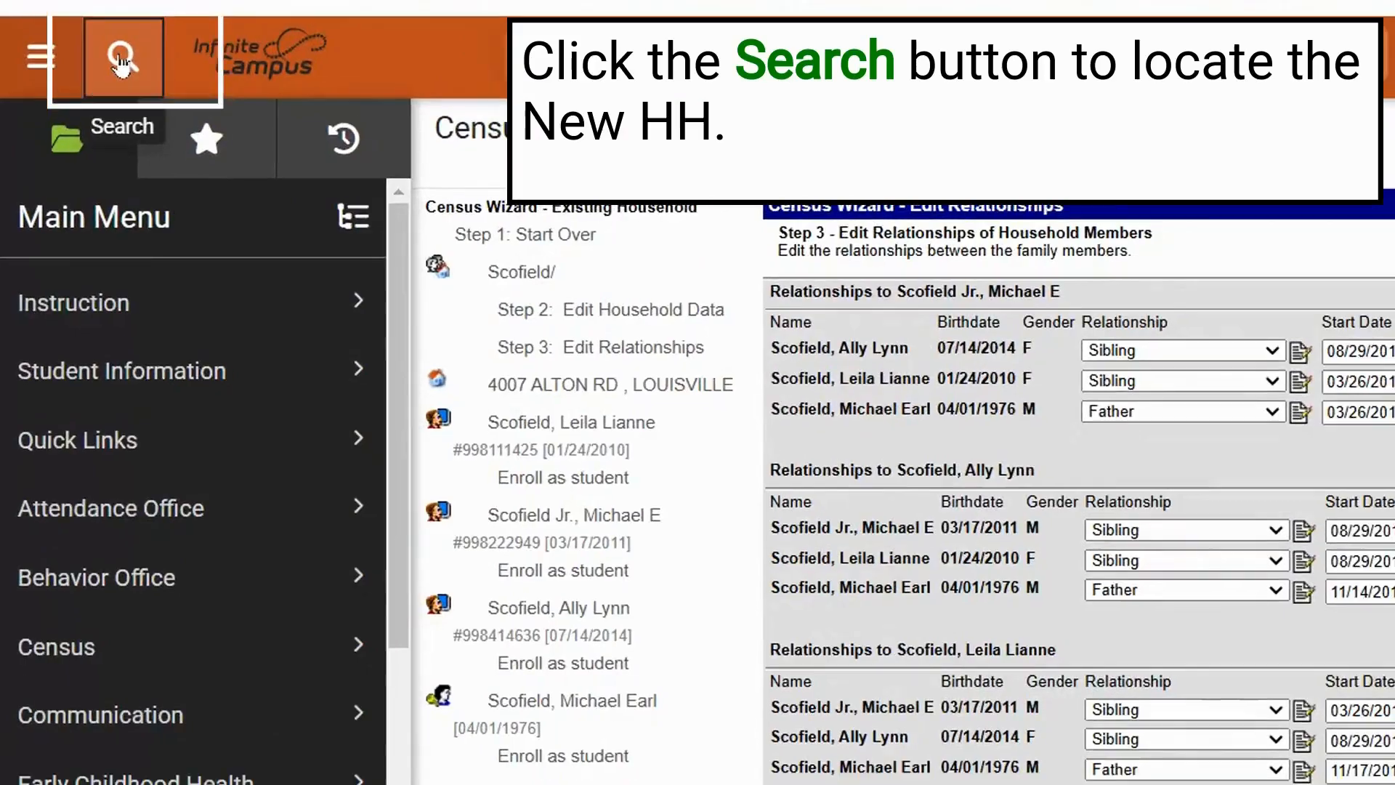
left_click(122, 58)
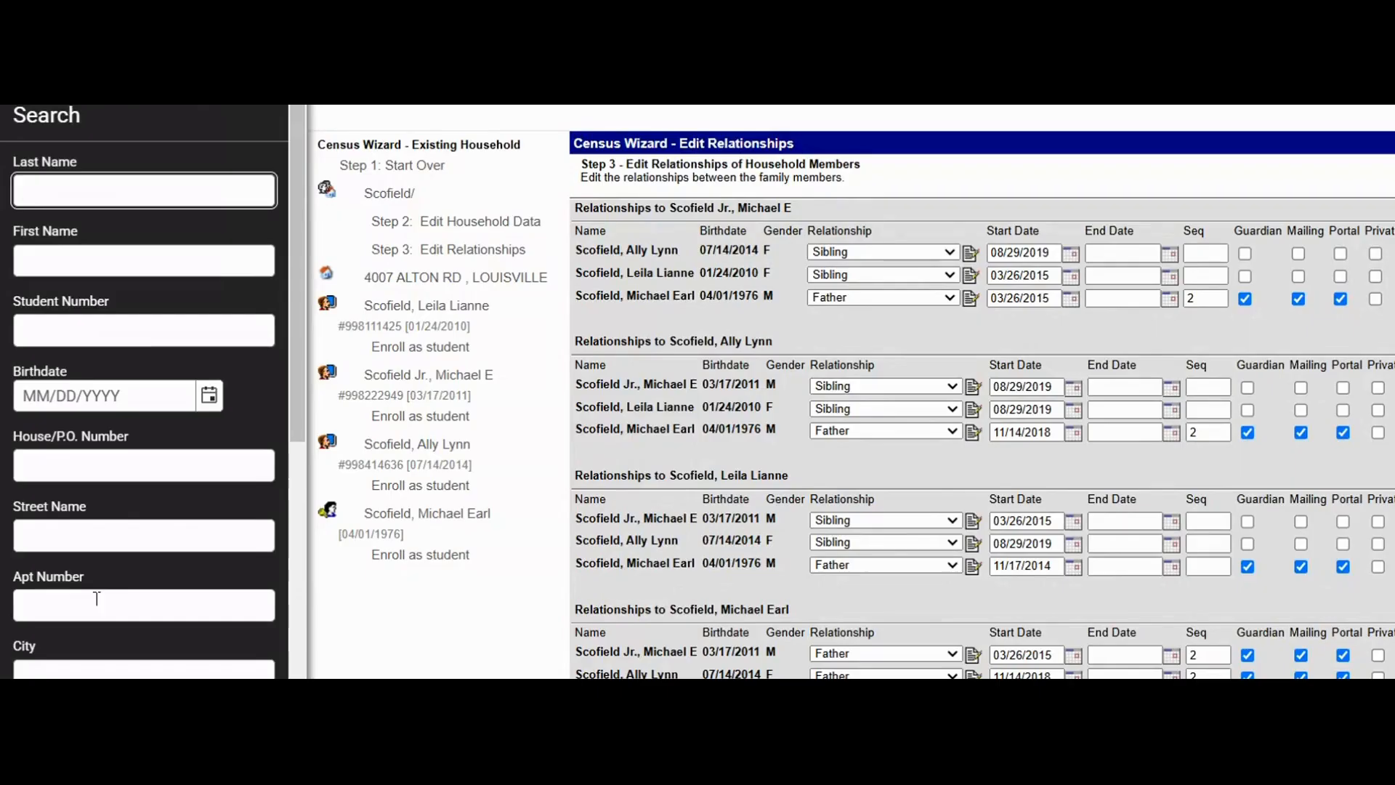
left_click(142, 329)
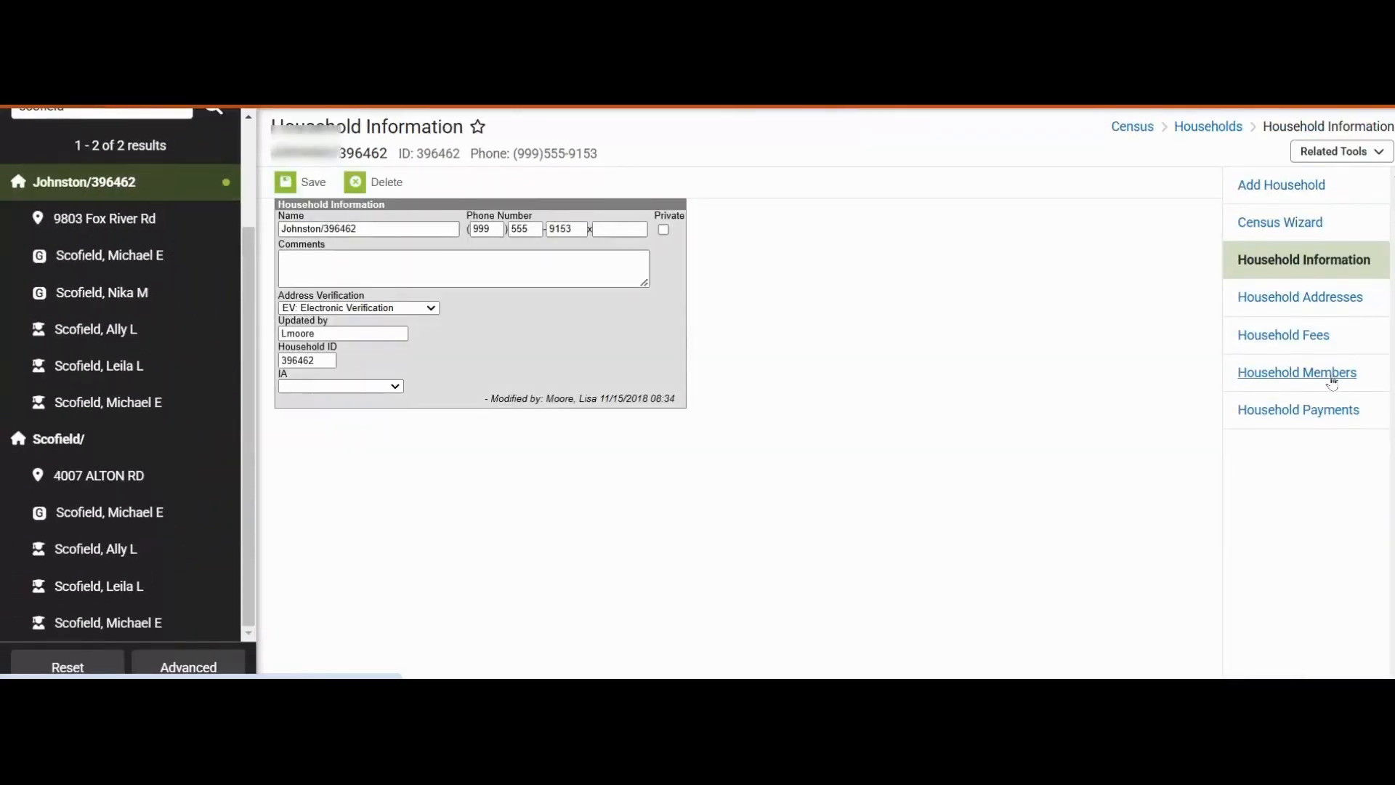
End-date Michael Scofield's Johnston household membership, keeping relationships, then search 998
left_click(1296, 372)
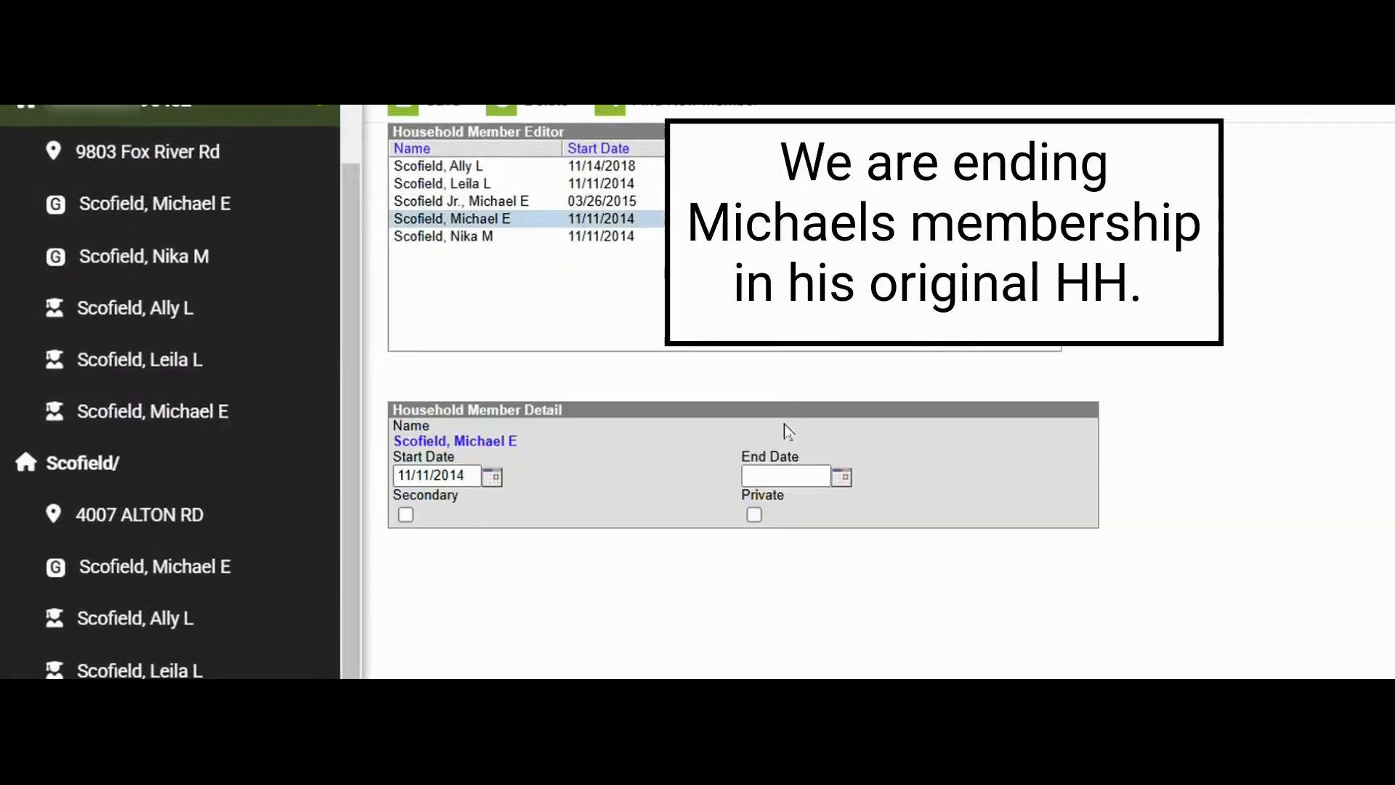
left_click(785, 475)
type("02/14/2025")
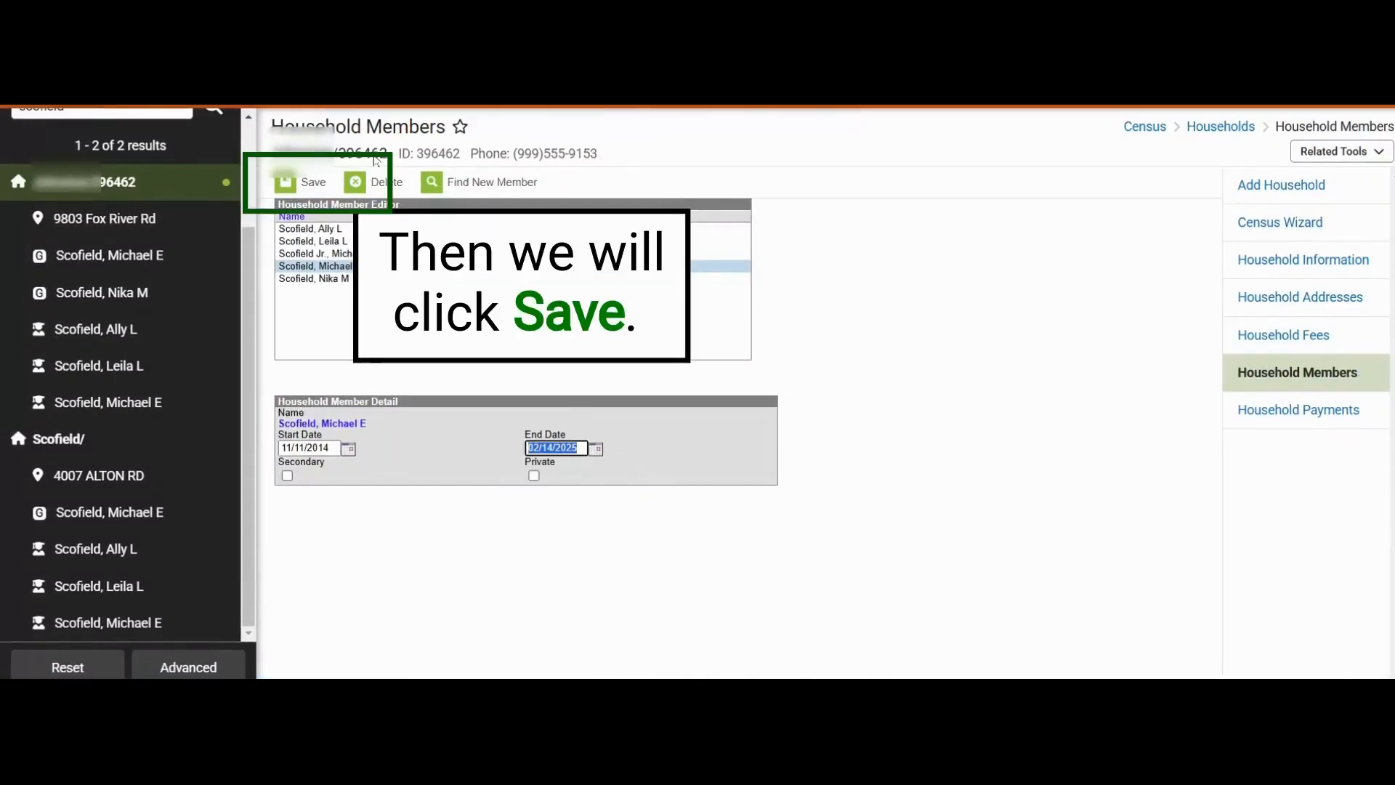
left_click(301, 182)
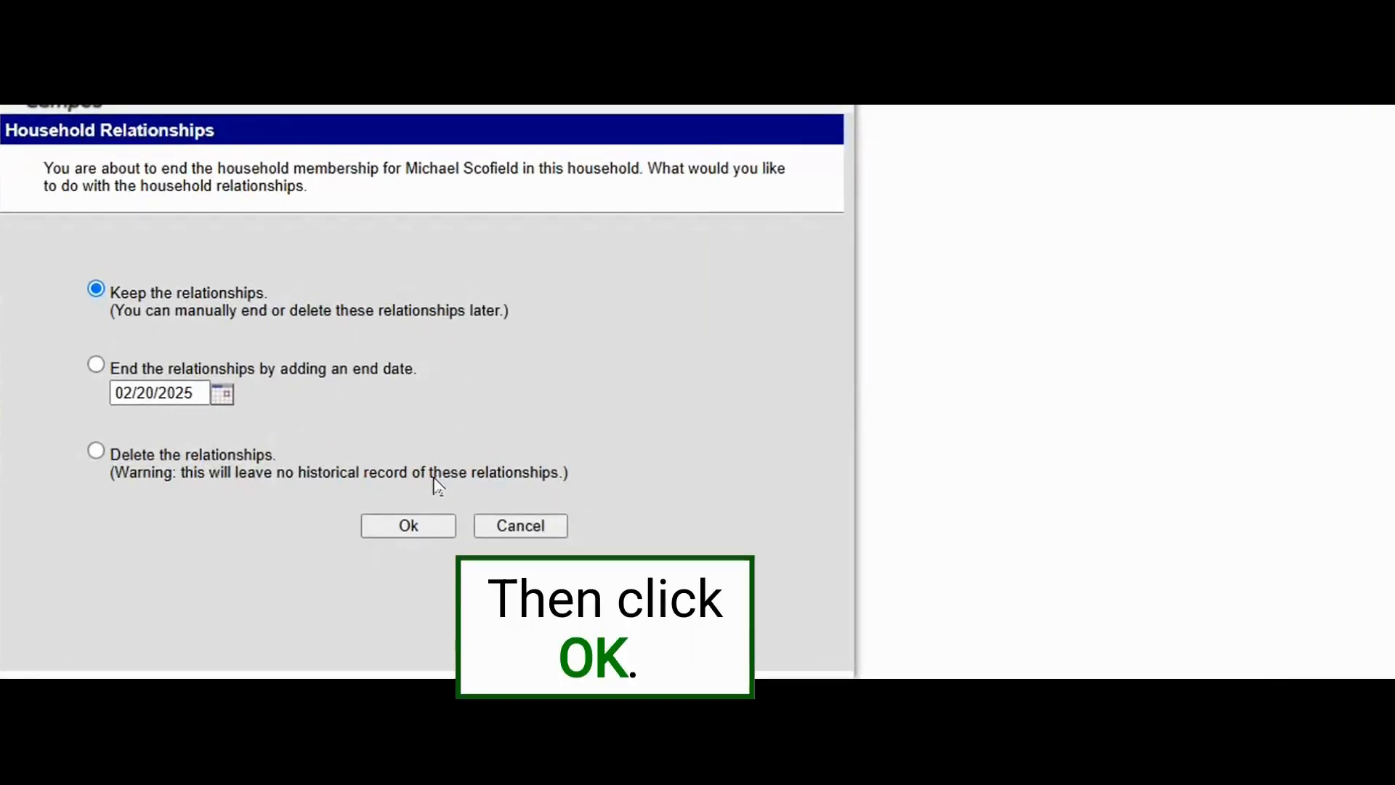
left_click(407, 525)
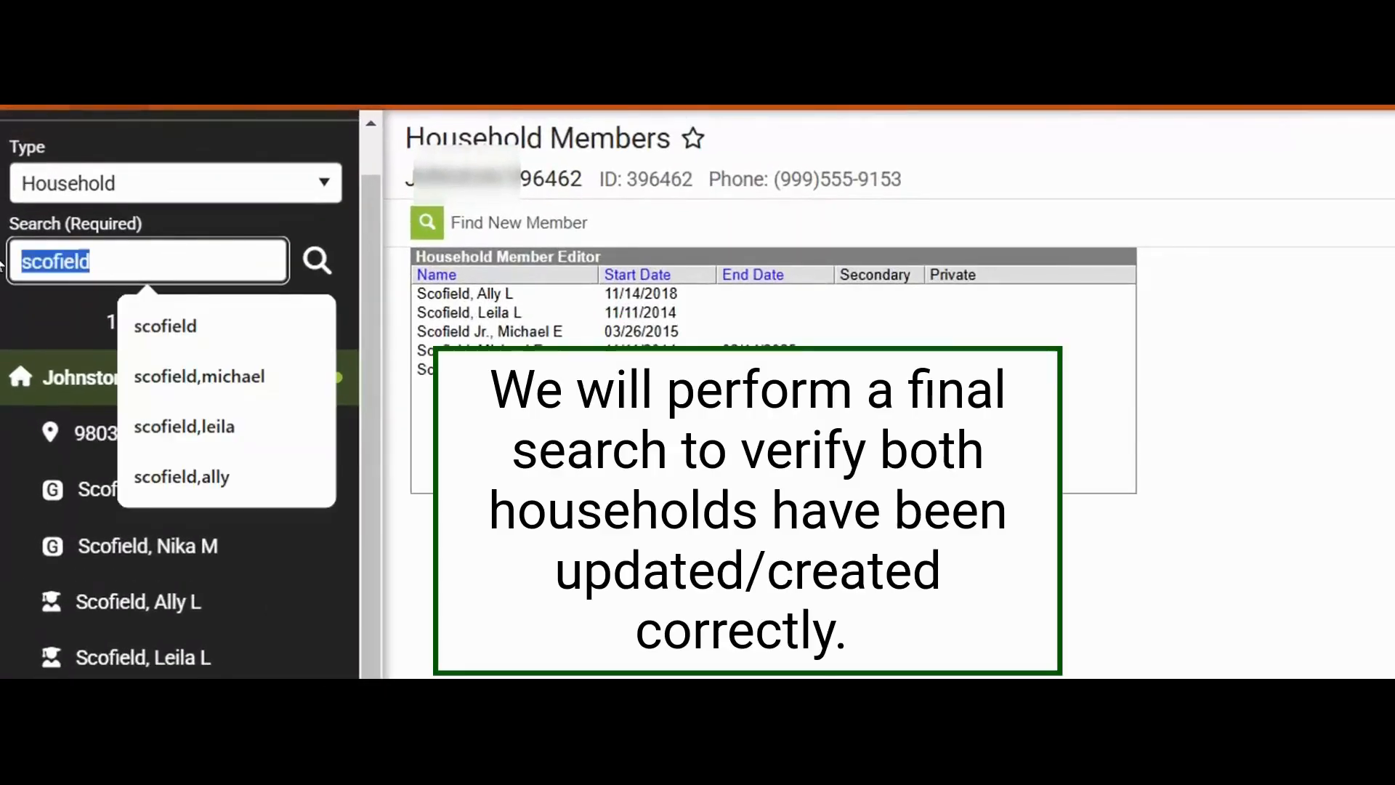
type("998")
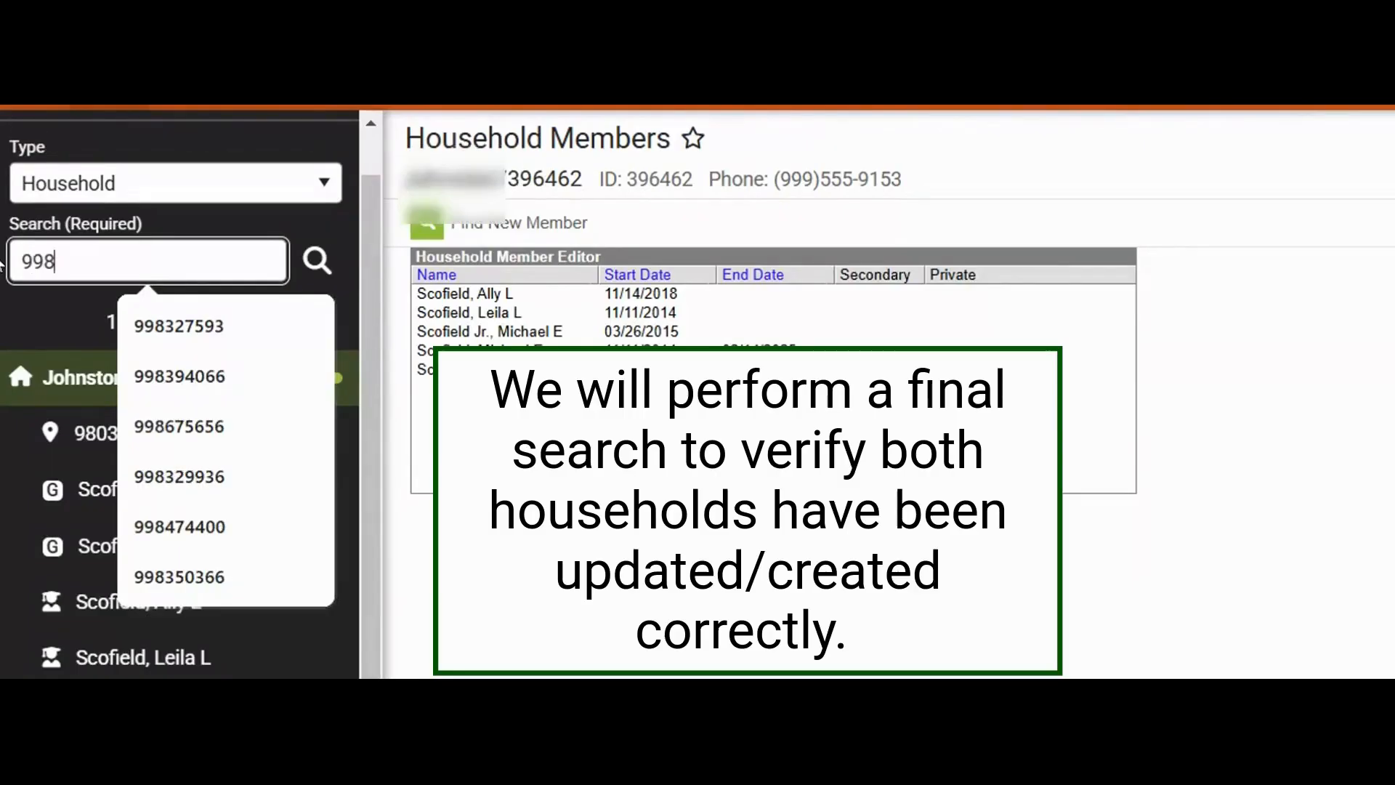